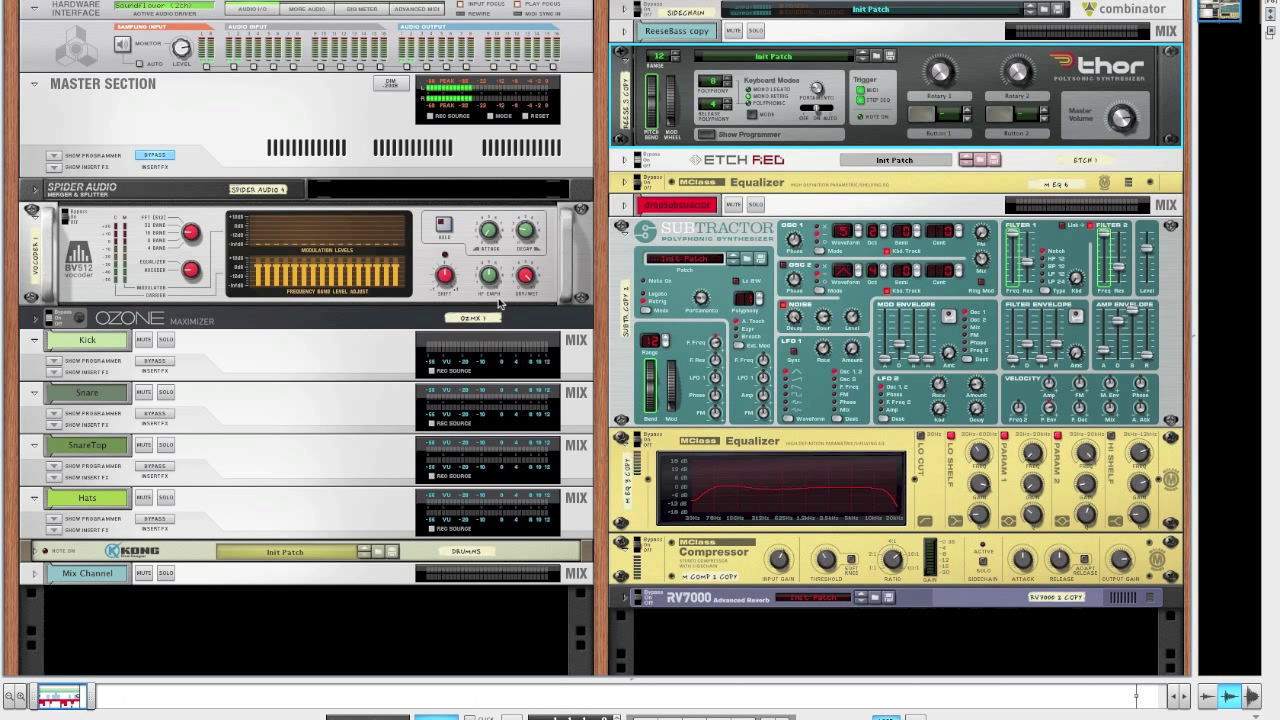
pyautogui.moveTo(1162, 86)
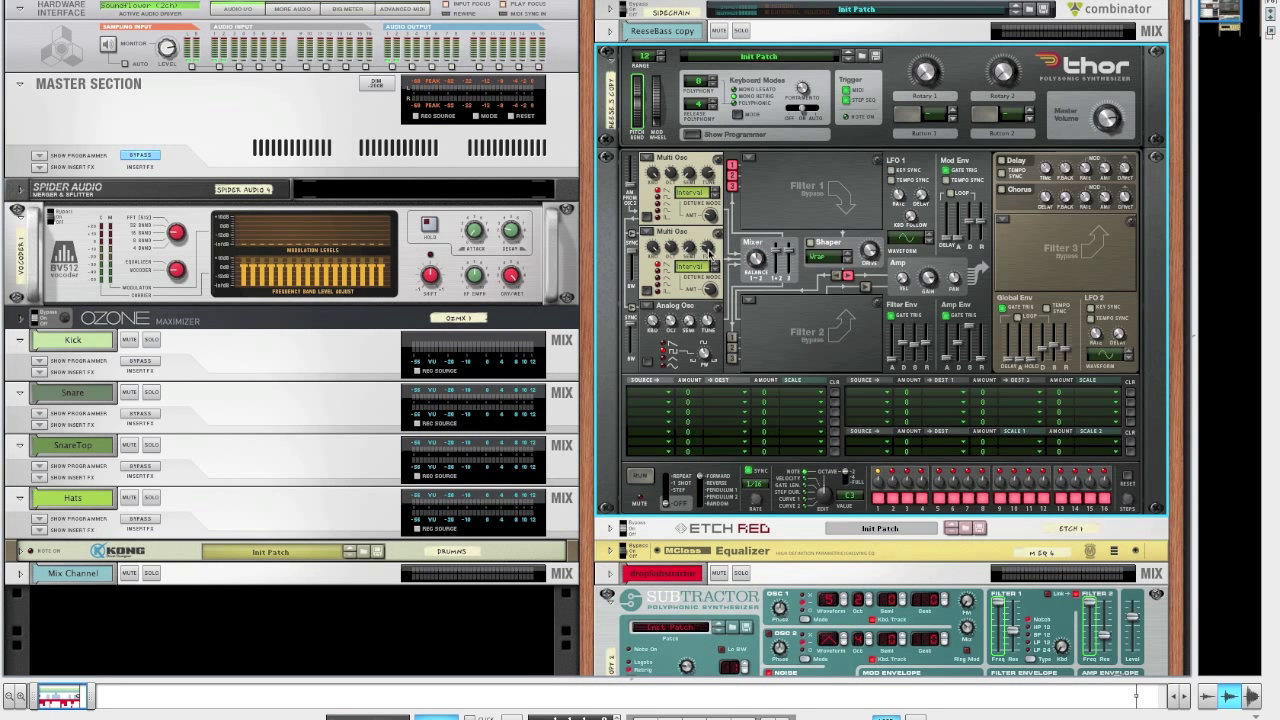
pyautogui.moveTo(710, 254)
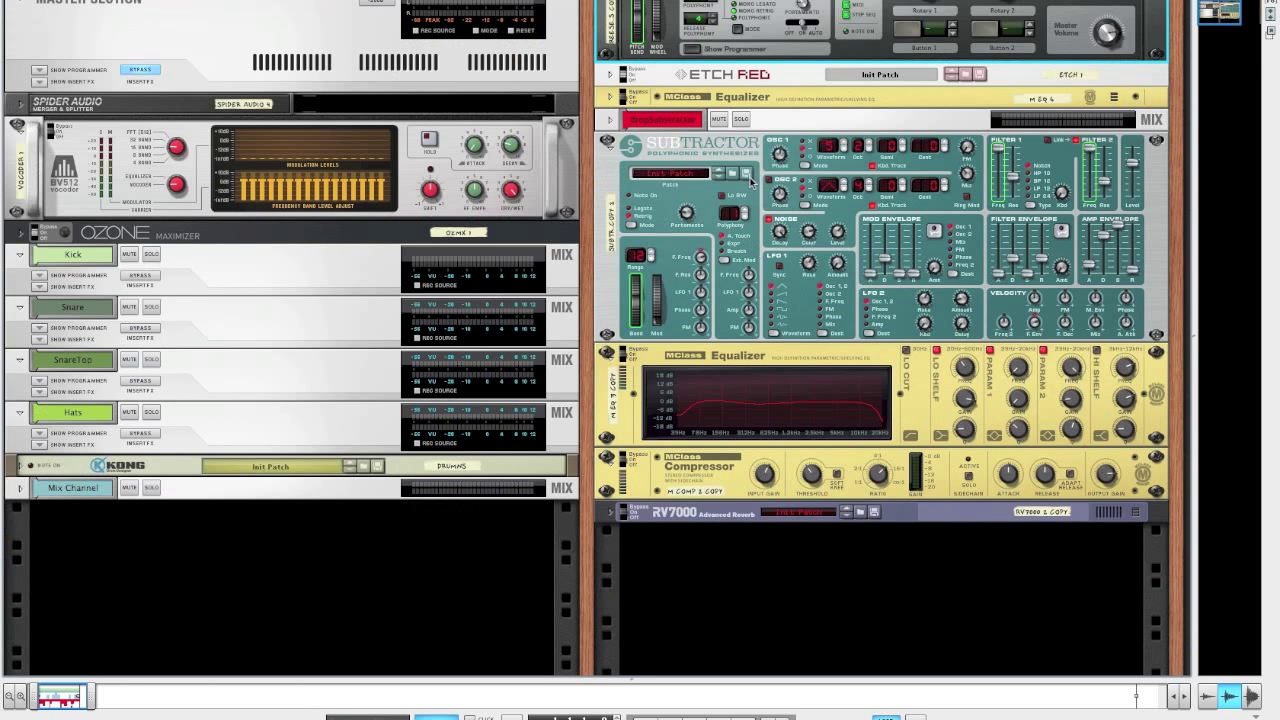
pyautogui.moveTo(804, 244)
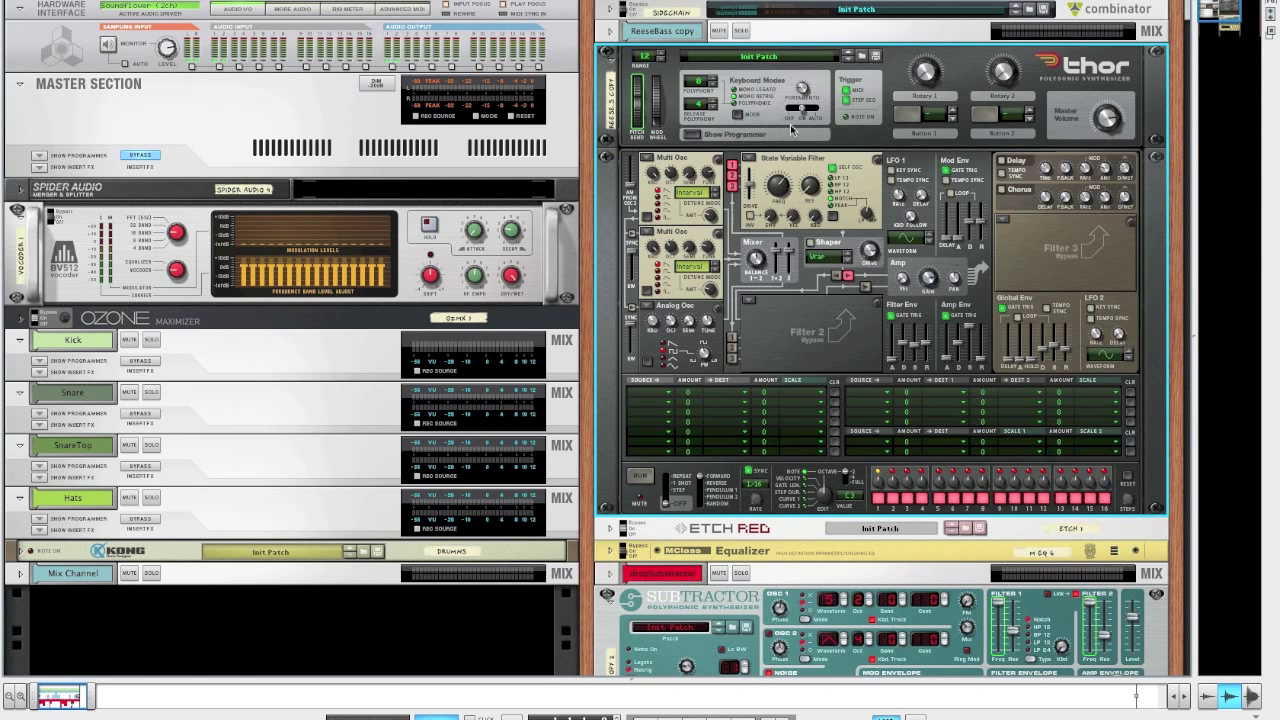
pyautogui.moveTo(836, 204)
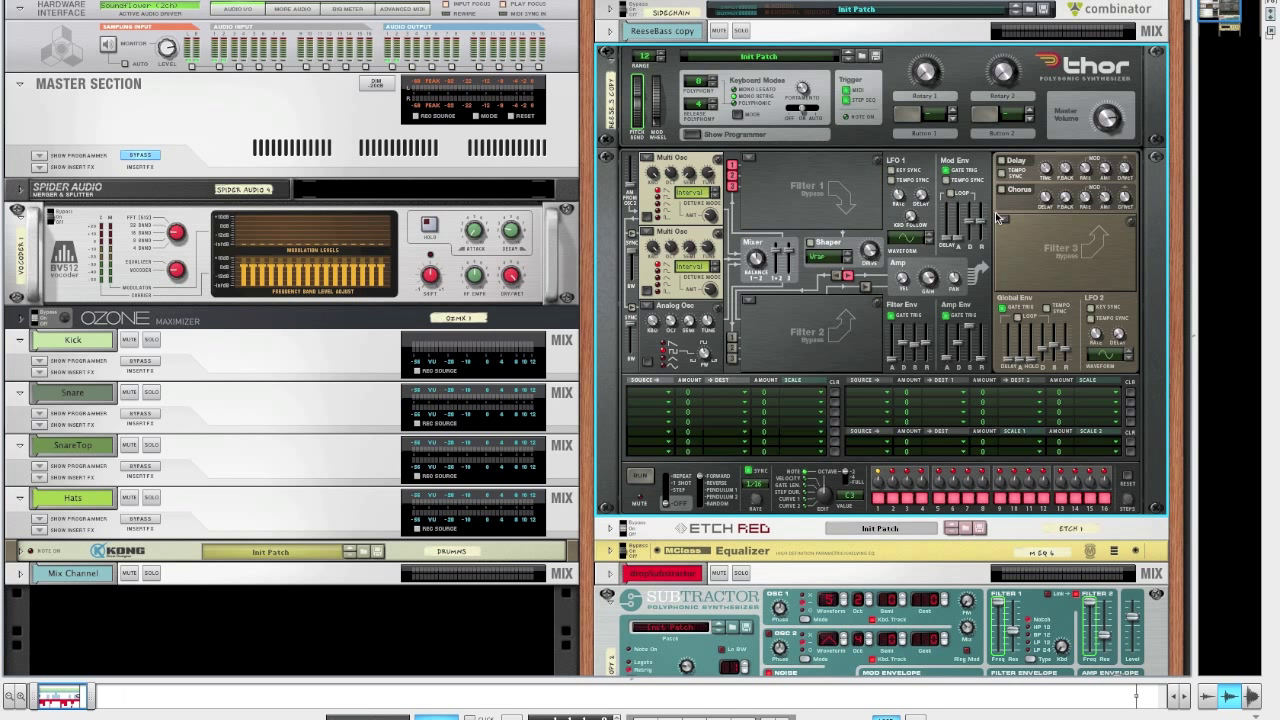
pyautogui.moveTo(784, 530)
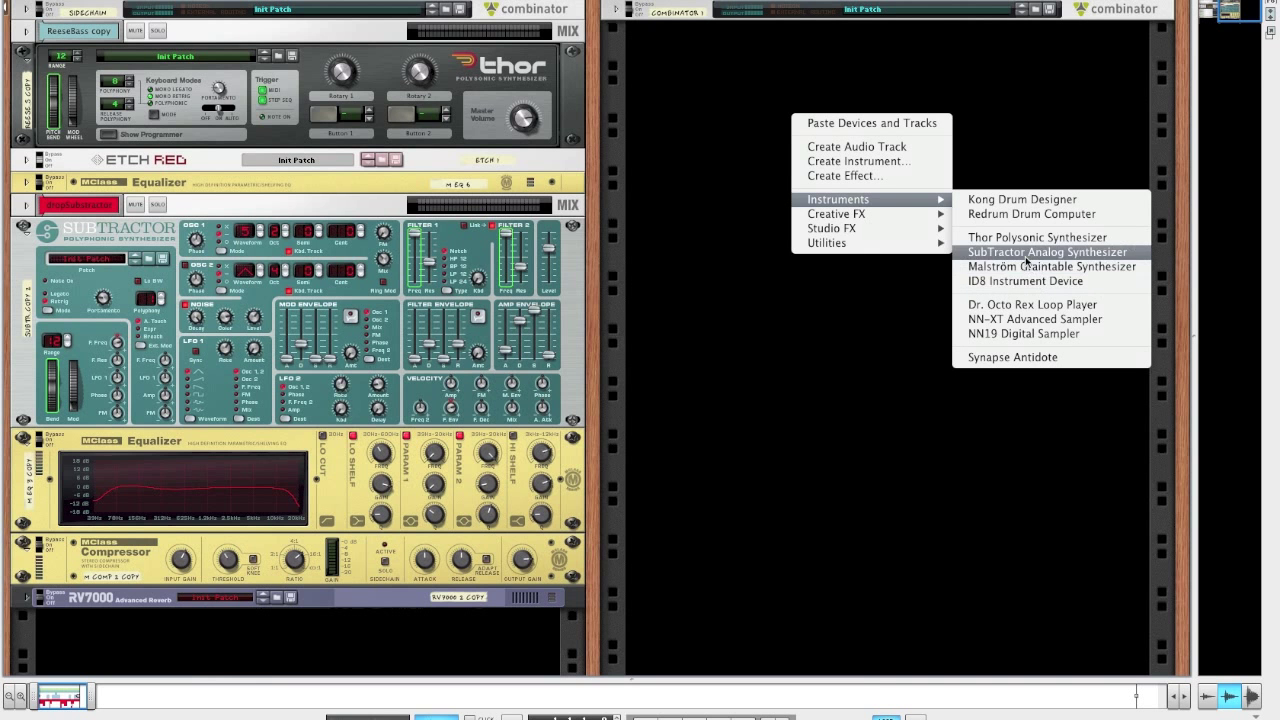
# Create a SubTractor in the combinator with a longer amp-envelope attack and adjusted noise colour
pyautogui.click(1048, 252)
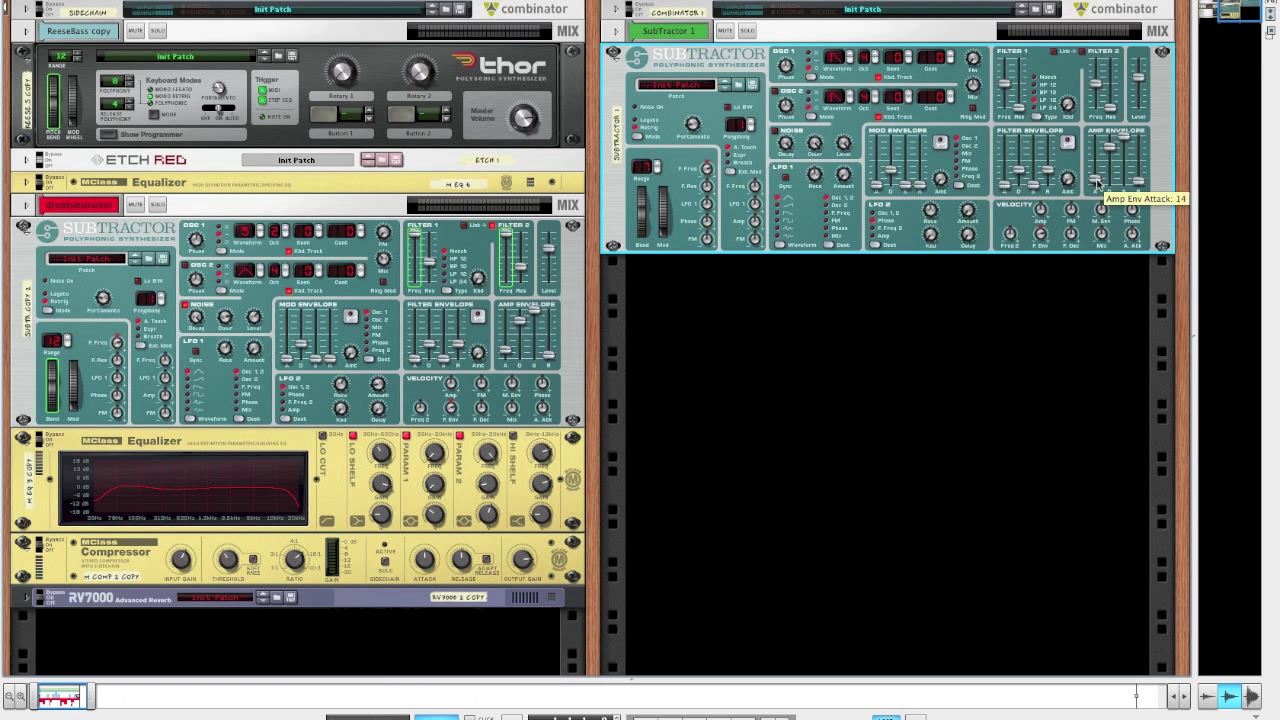
pyautogui.moveTo(1096, 184); pyautogui.dragTo(1096, 160)
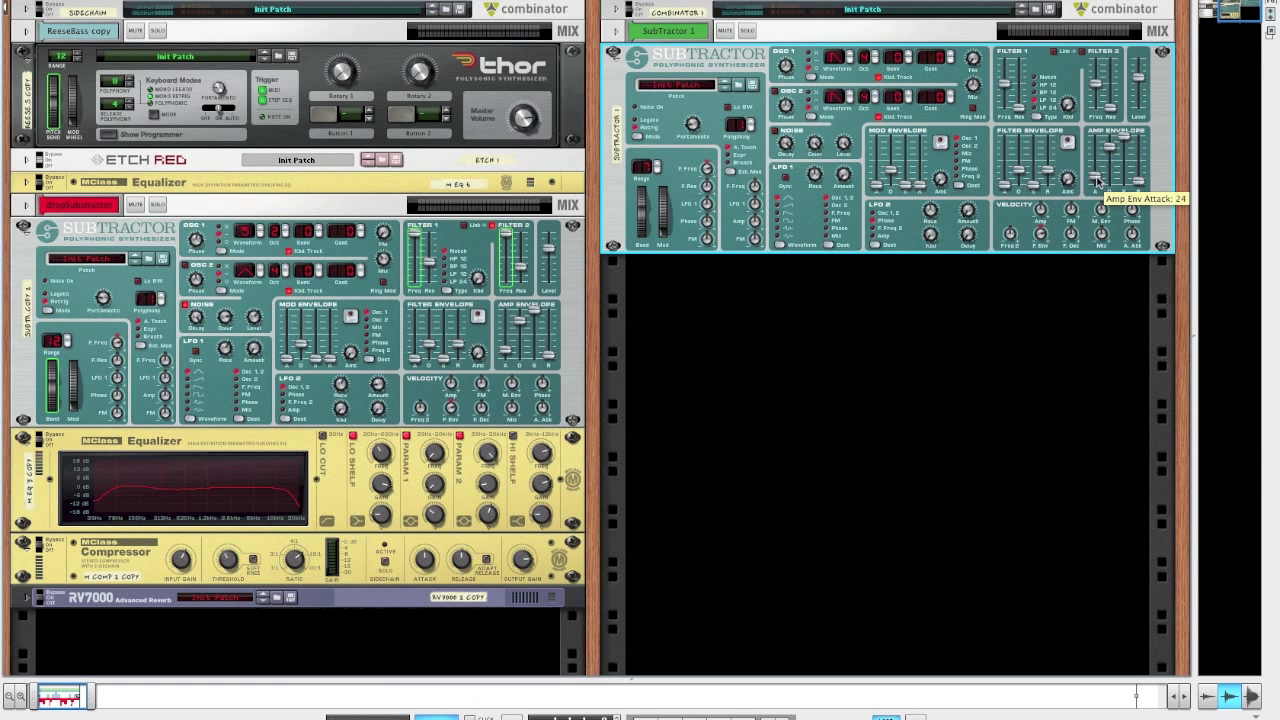
pyautogui.moveTo(876, 90)
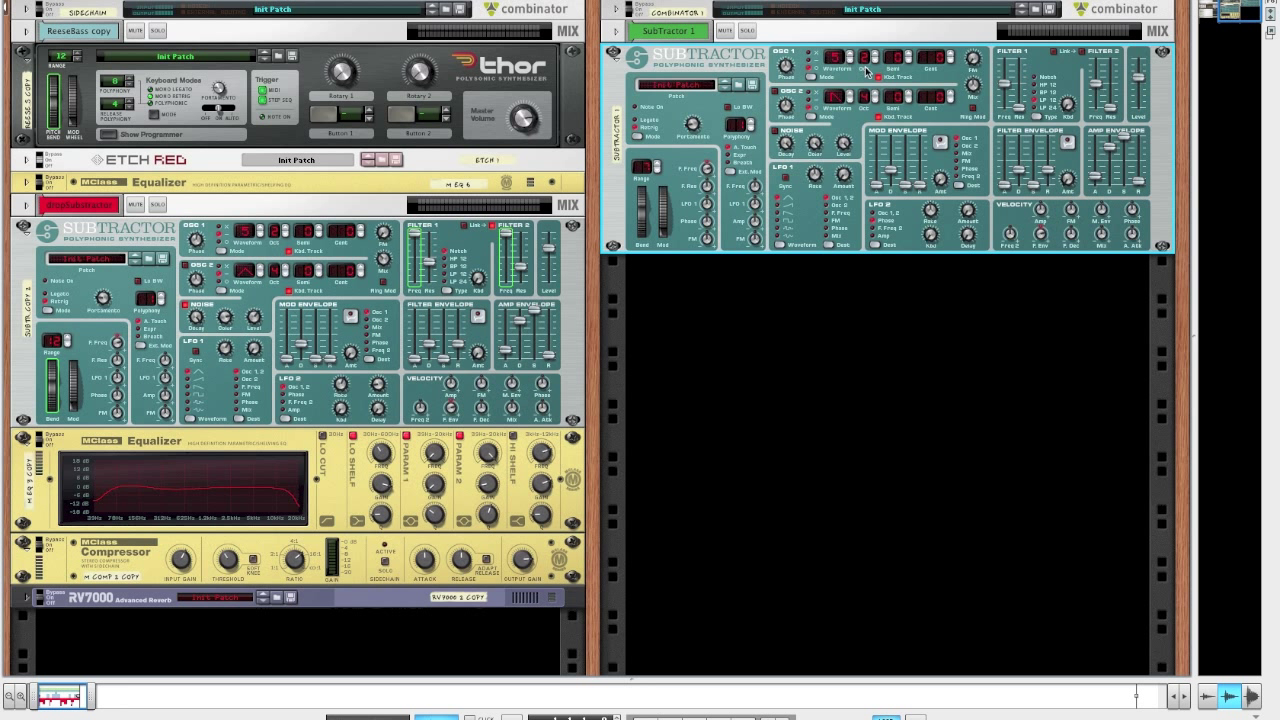
pyautogui.moveTo(896, 56)
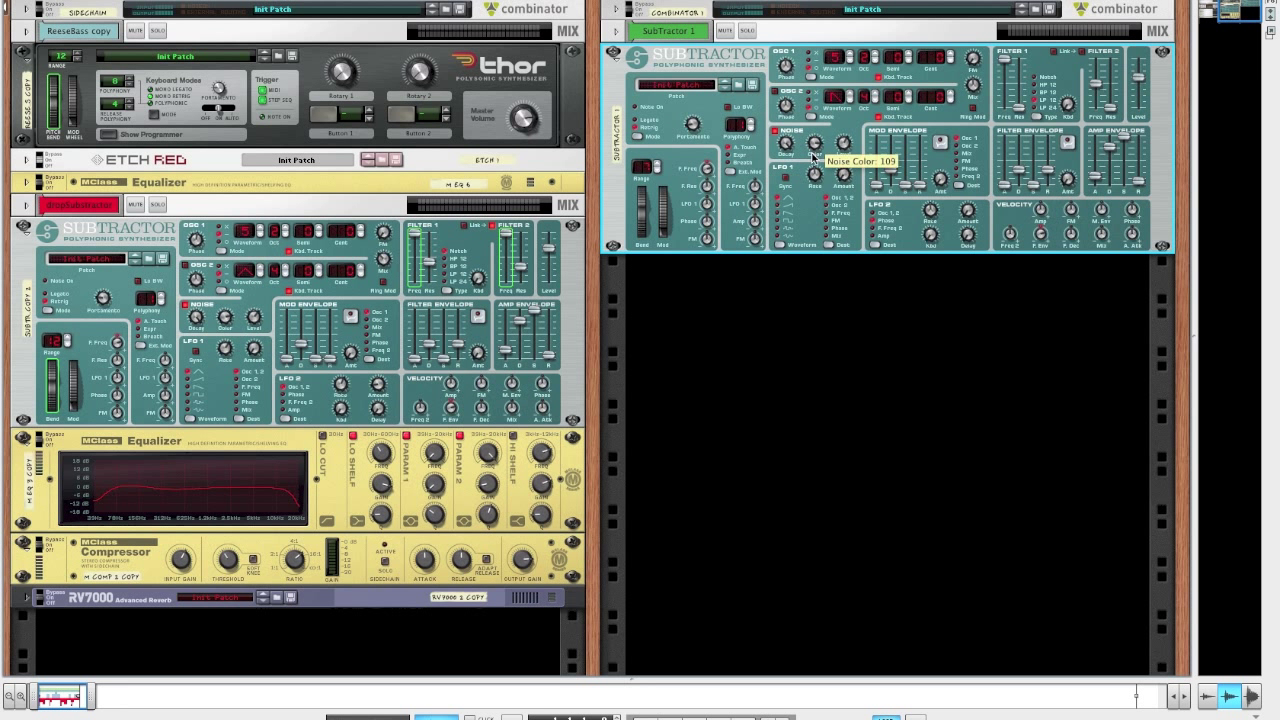
pyautogui.moveTo(816, 144); pyautogui.dragTo(816, 160)
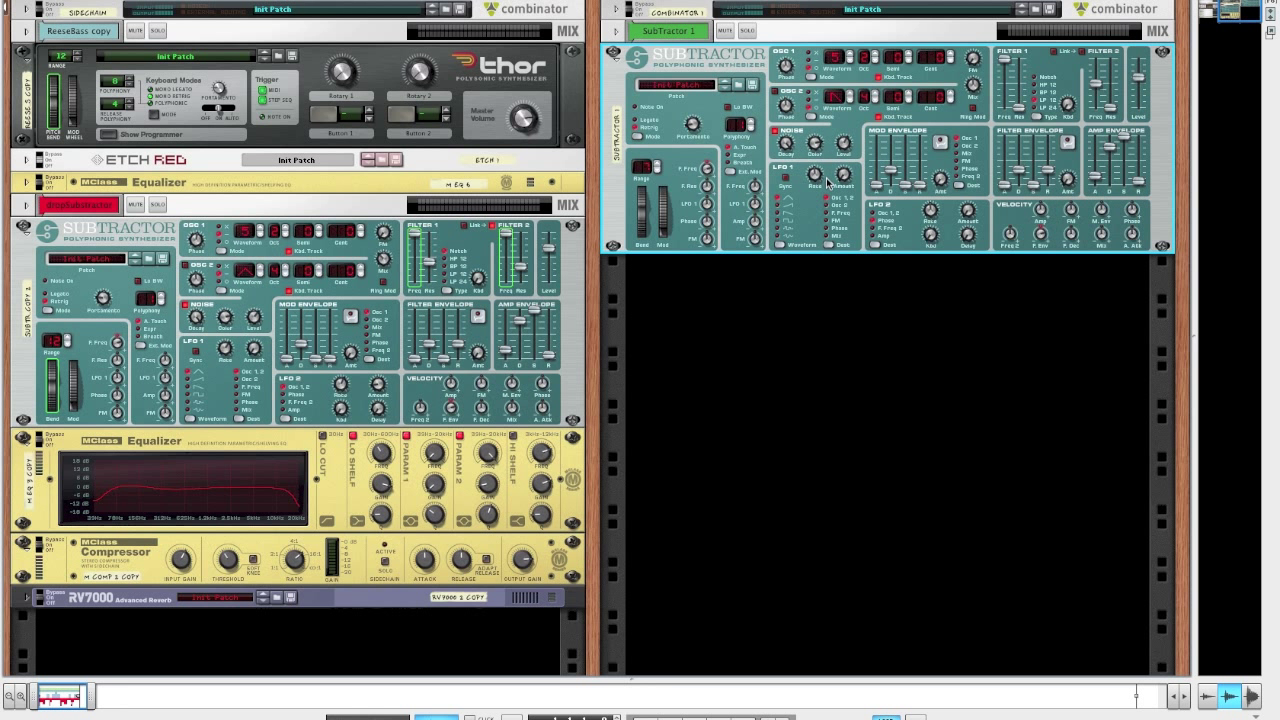
pyautogui.scroll(-3)
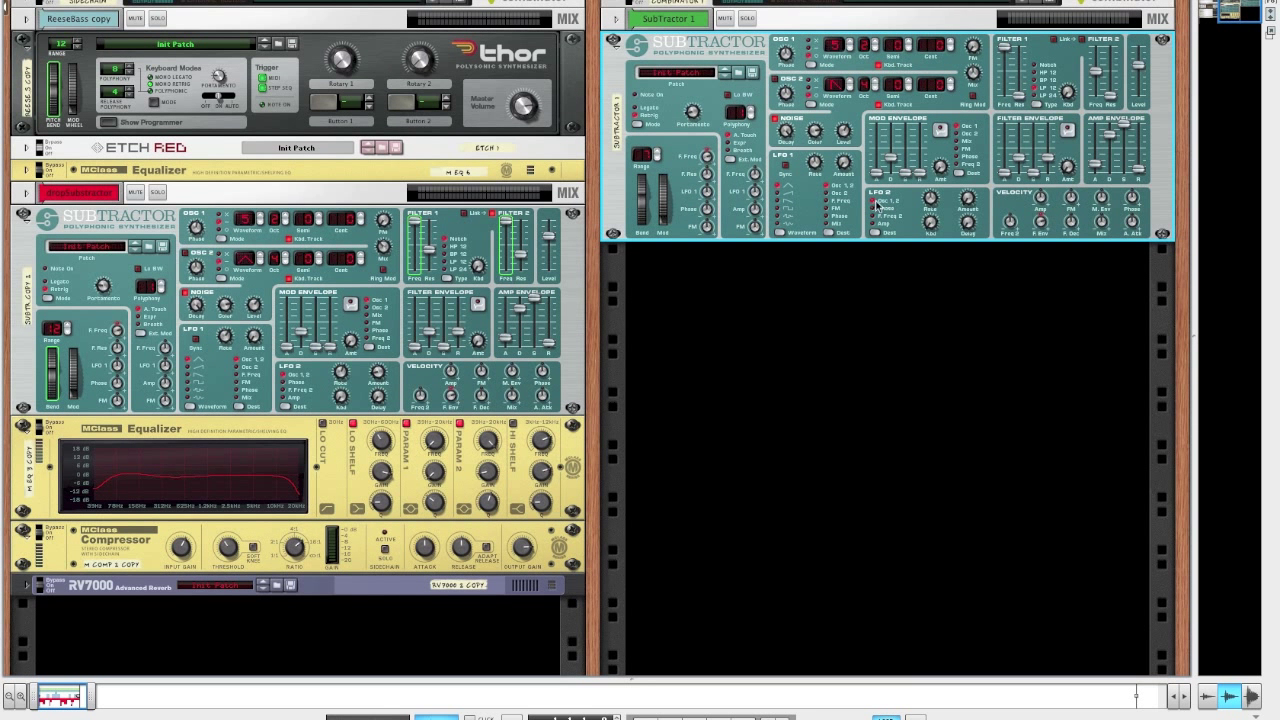
pyautogui.moveTo(932, 204)
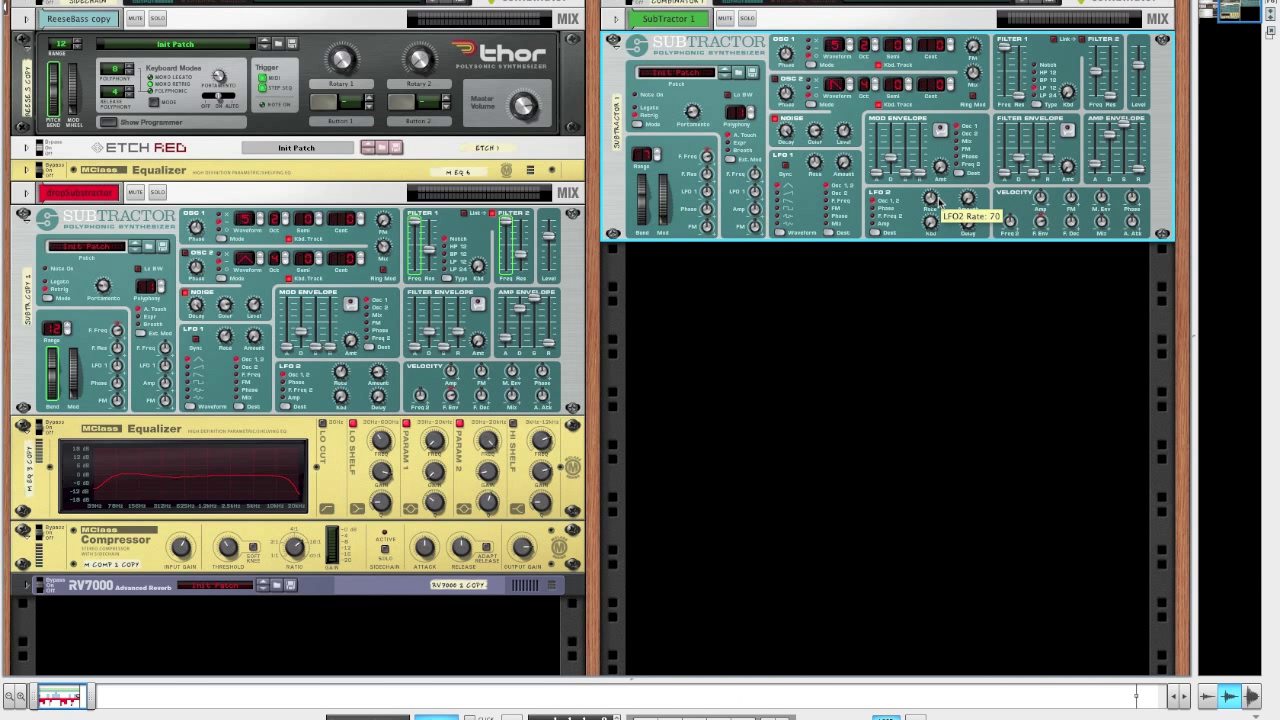
# Change the LFO 2 rate on the new SubTractor
pyautogui.moveTo(932, 200); pyautogui.dragTo(932, 184)
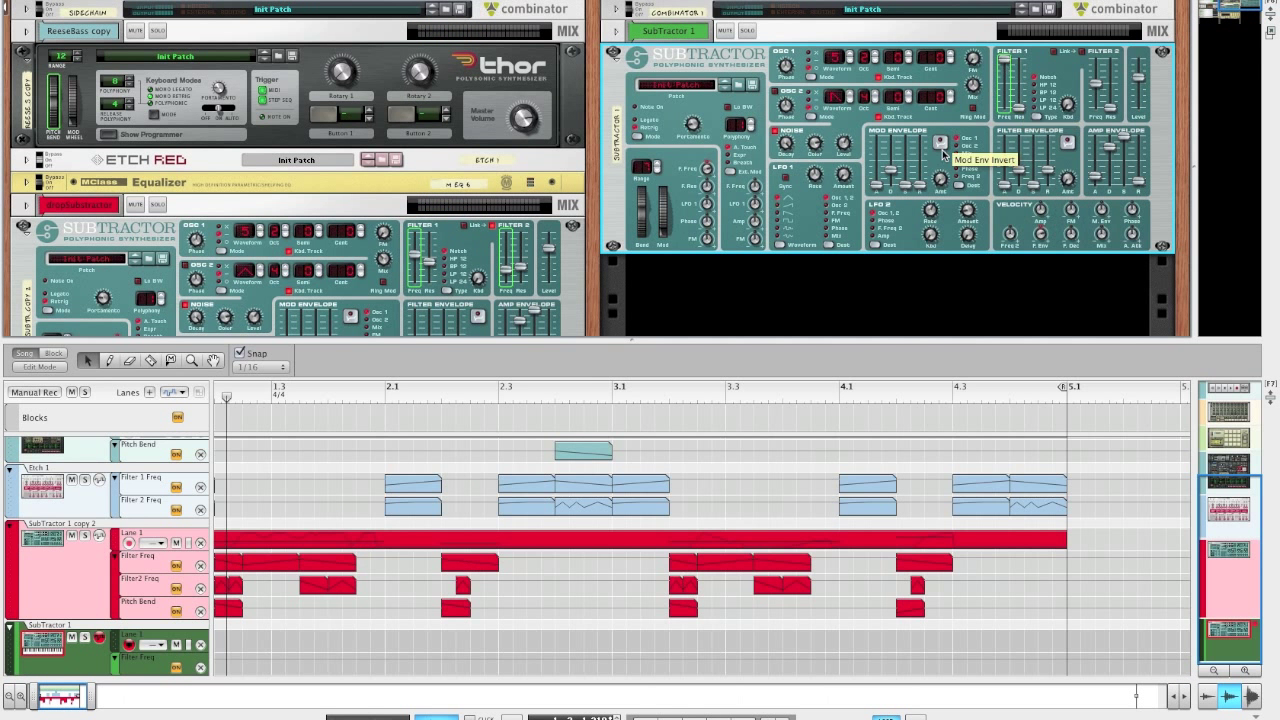
pyautogui.moveTo(1032, 70)
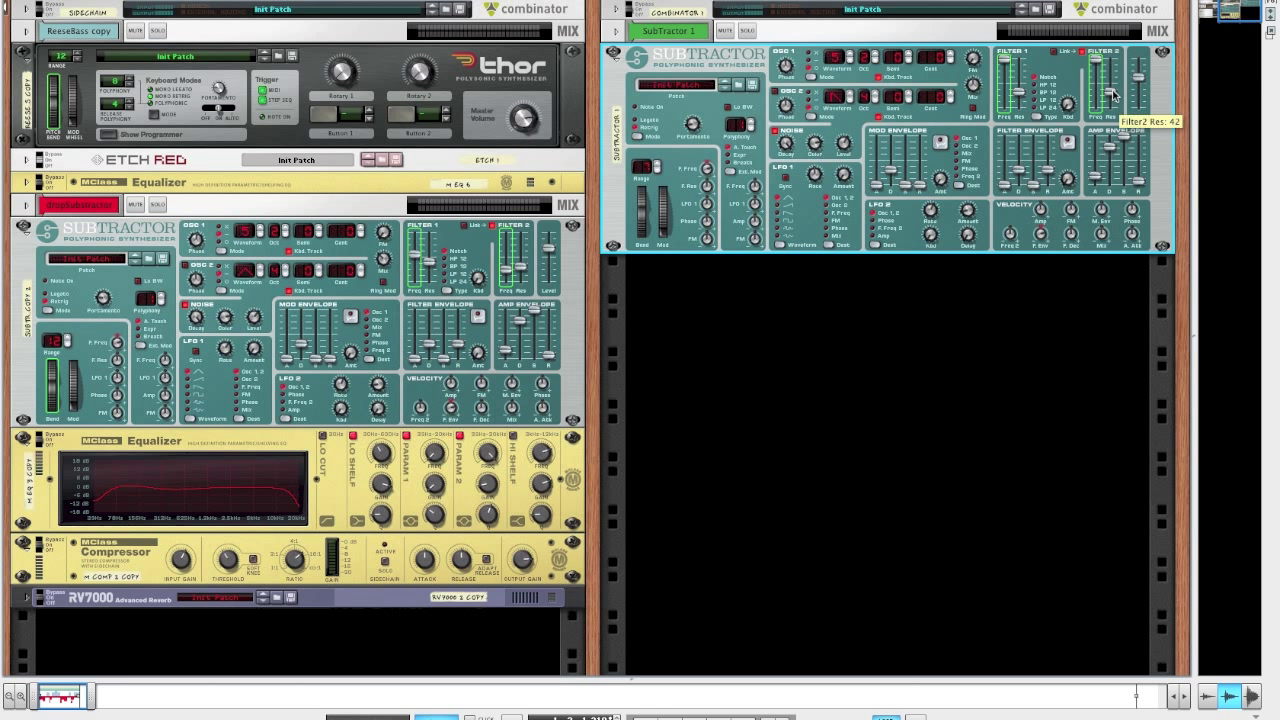
pyautogui.moveTo(884, 456)
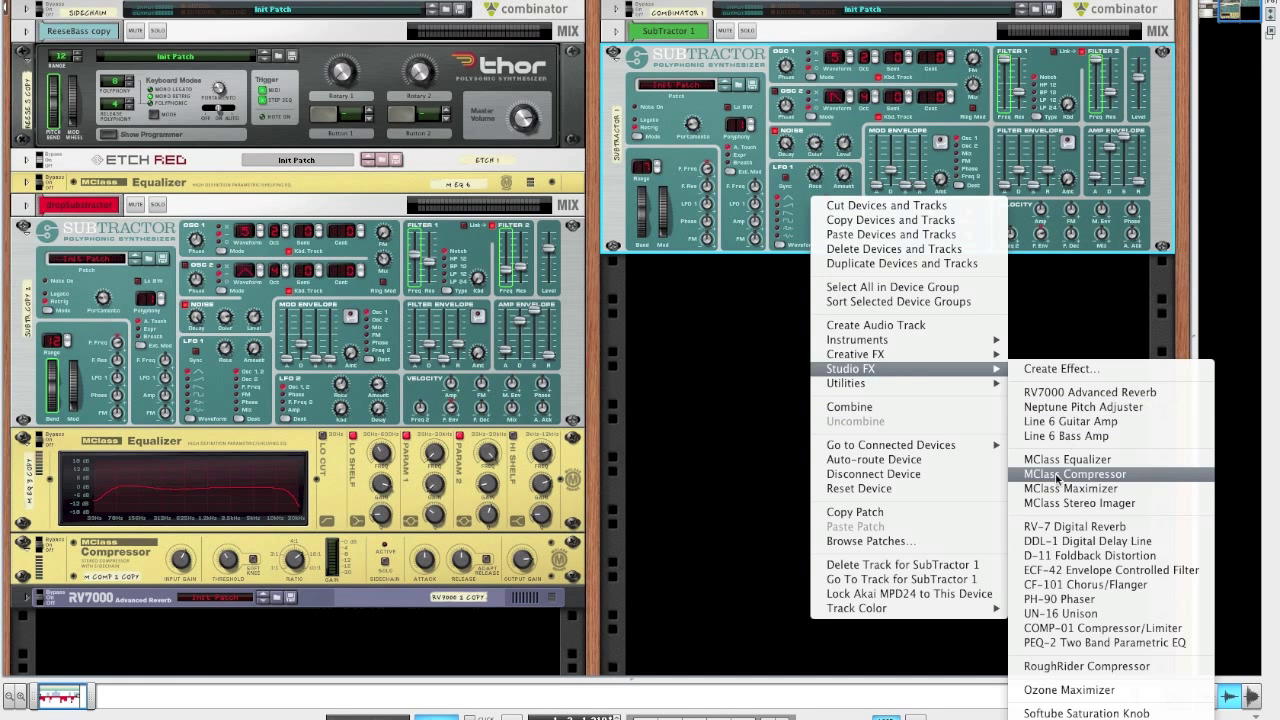
# Insert an MClass Equalizer under the SubTractor and cut and narrow its first parametric band
pyautogui.click(1066, 458)
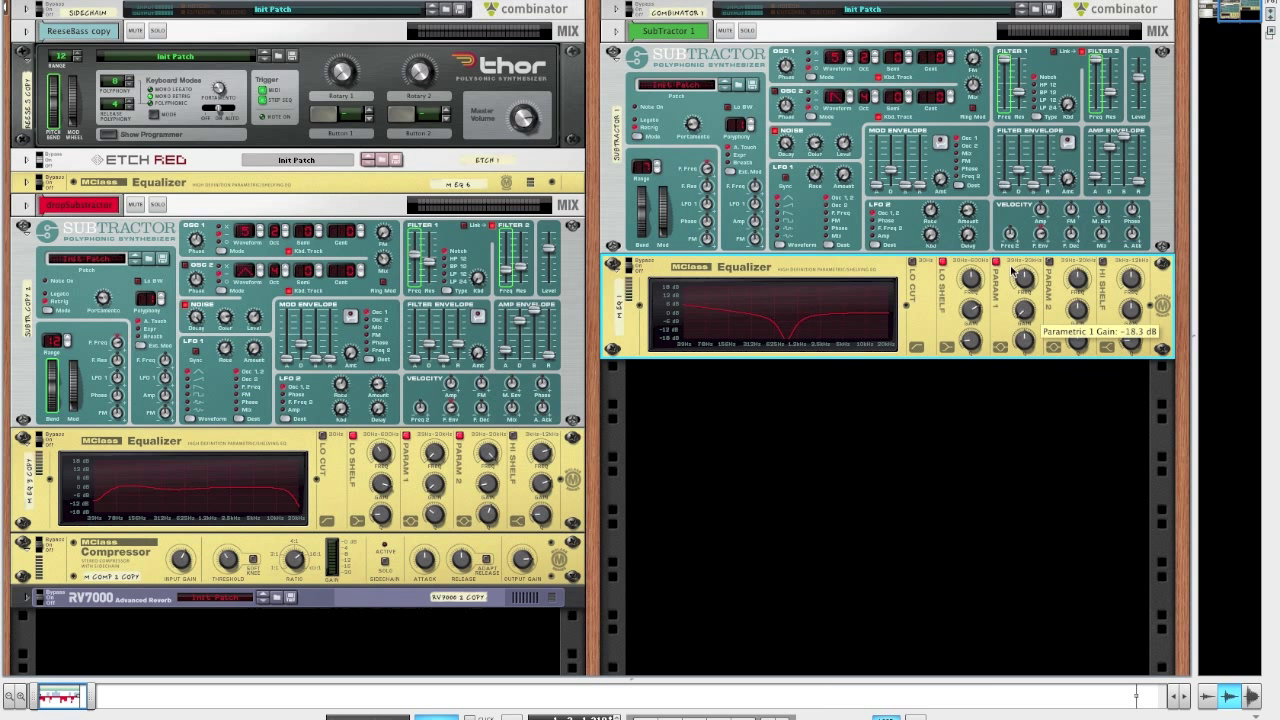
pyautogui.moveTo(1020, 288); pyautogui.dragTo(1024, 280)
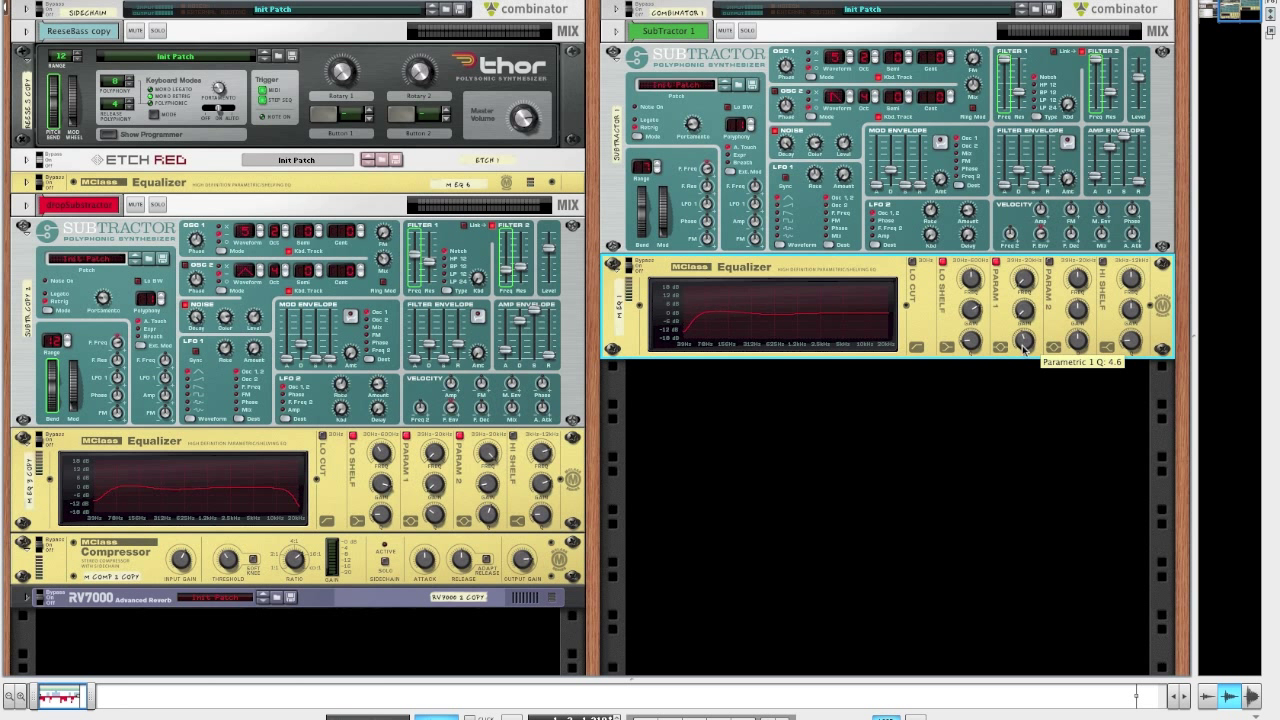
pyautogui.moveTo(1024, 316); pyautogui.dragTo(1024, 300)
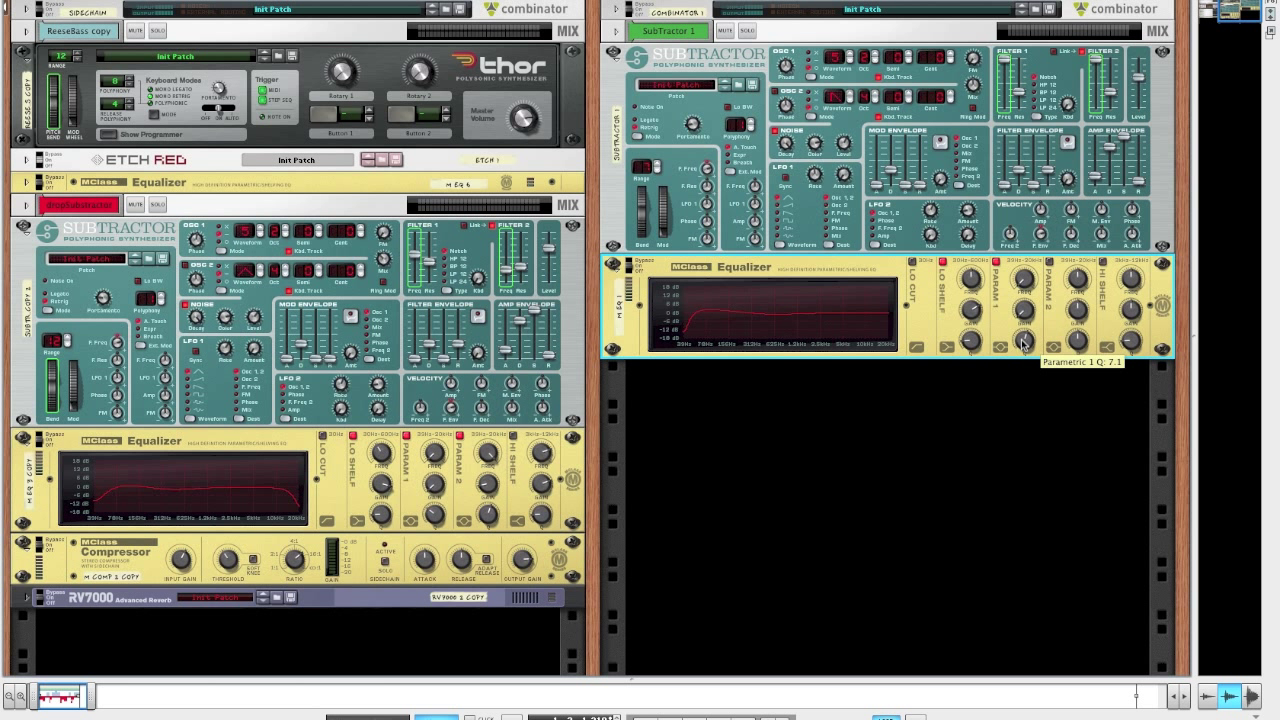
pyautogui.moveTo(1020, 340); pyautogui.dragTo(1020, 360)
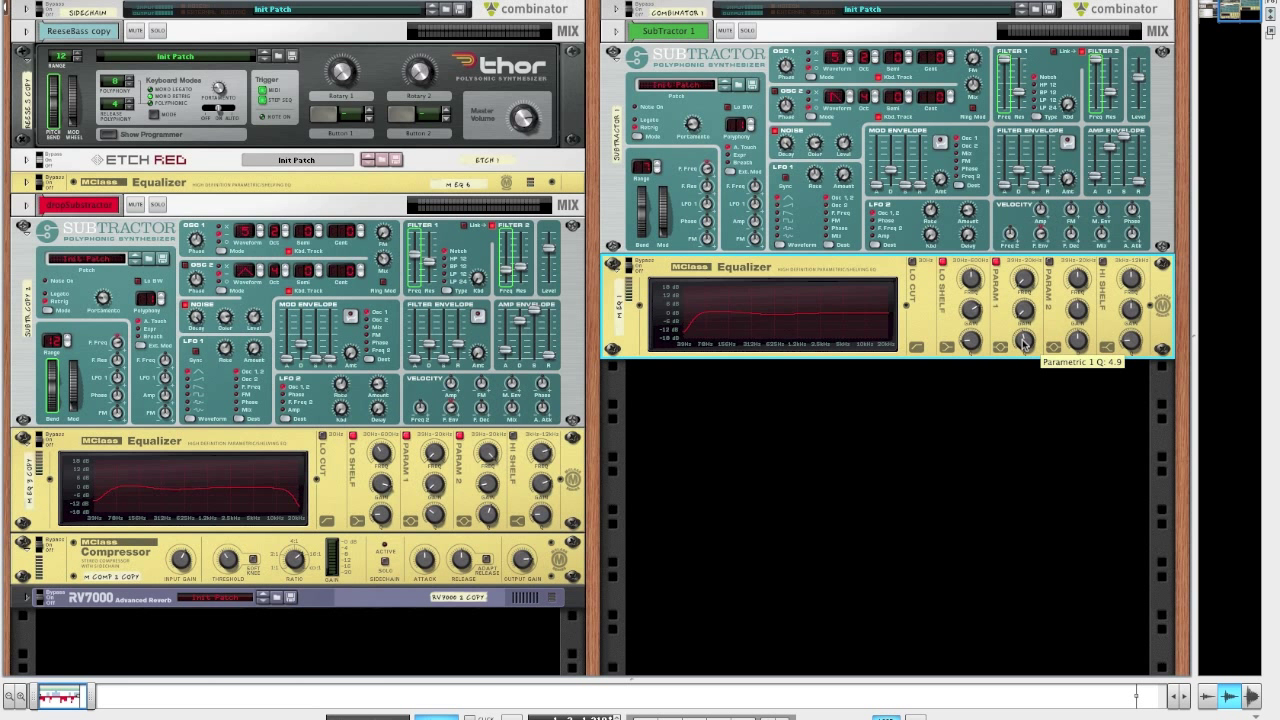
pyautogui.moveTo(1024, 340); pyautogui.dragTo(1024, 300)
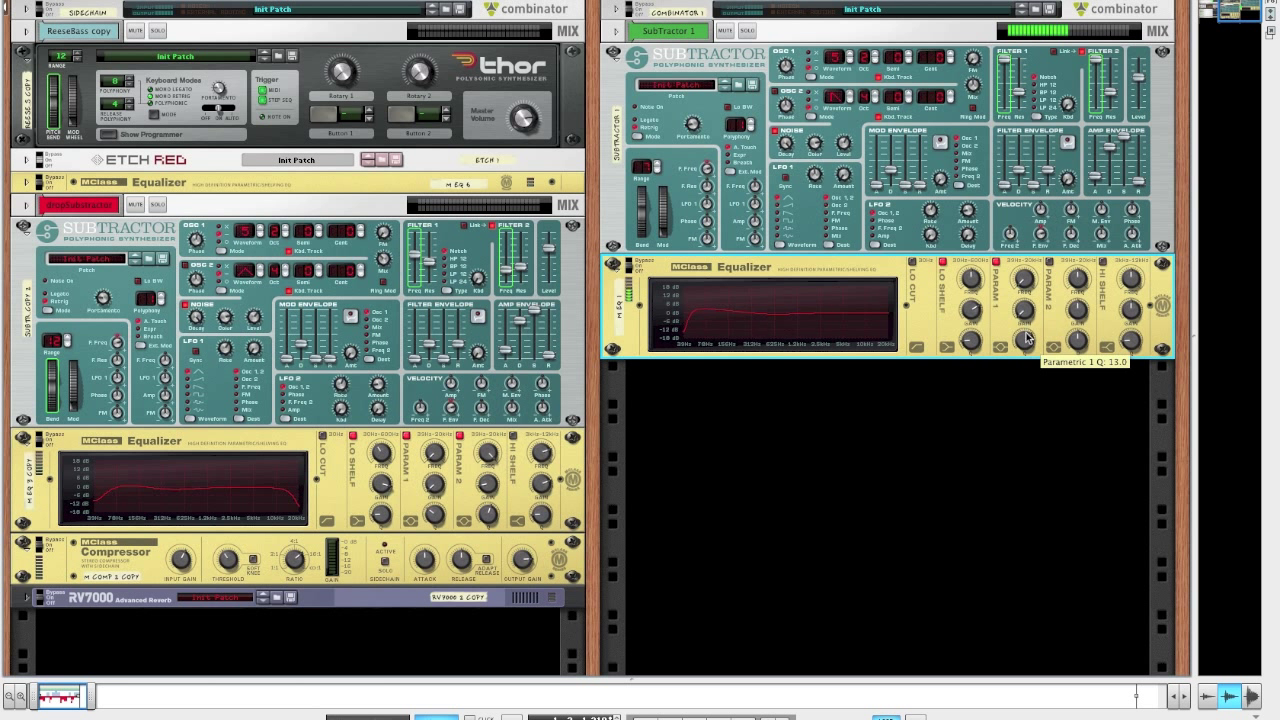
pyautogui.moveTo(1024, 340); pyautogui.dragTo(1024, 344)
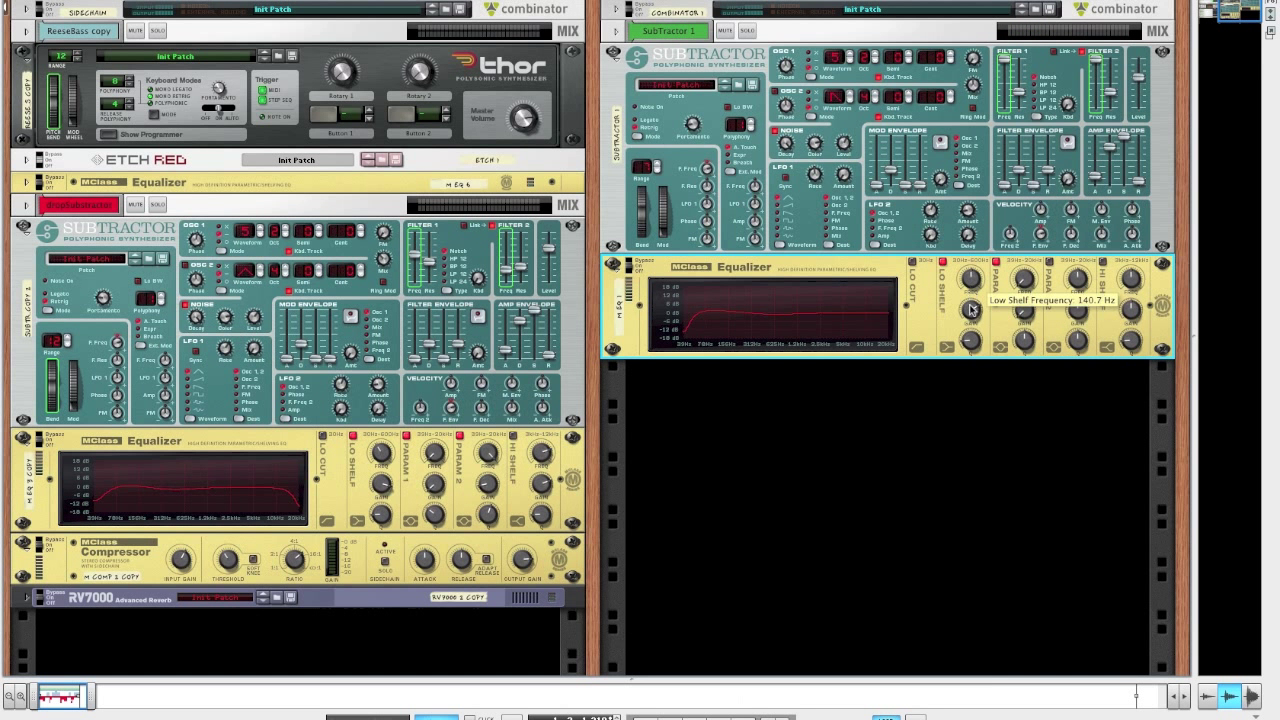
# Set the equalizer's low-shelf frequency and narrow the second parametric band
pyautogui.moveTo(968, 310); pyautogui.dragTo(968, 296)
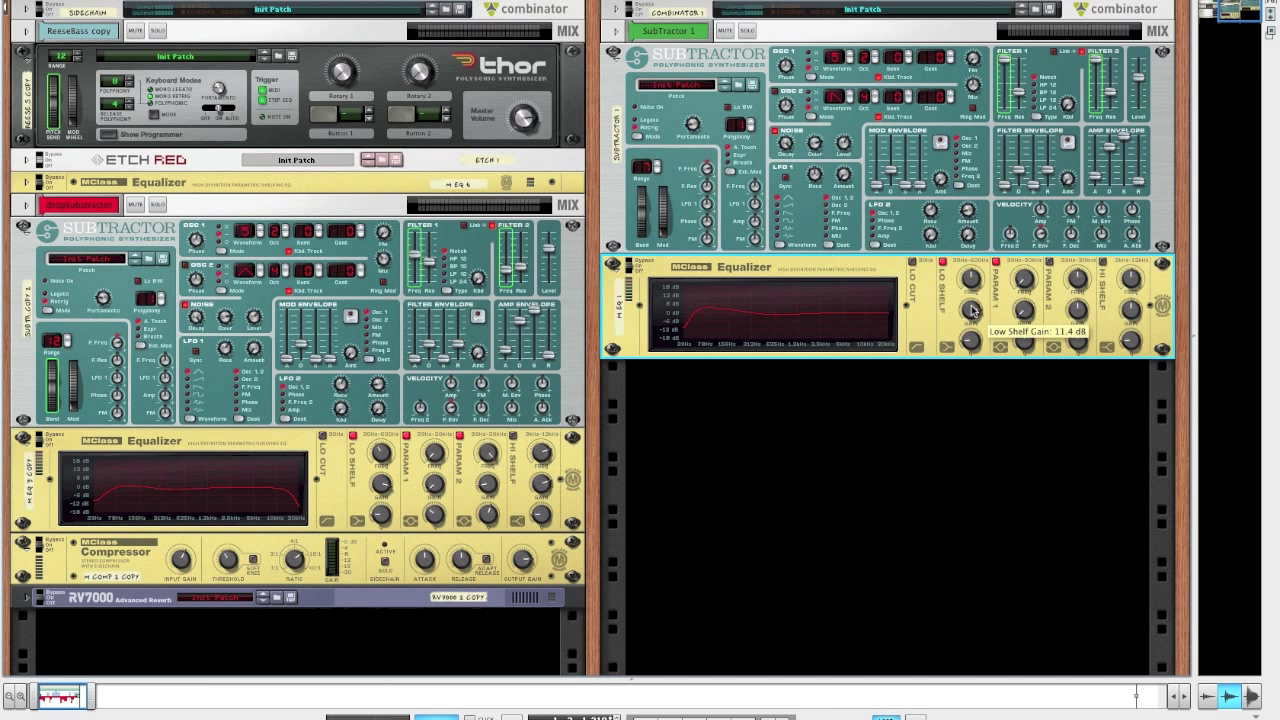
pyautogui.moveTo(1056, 282)
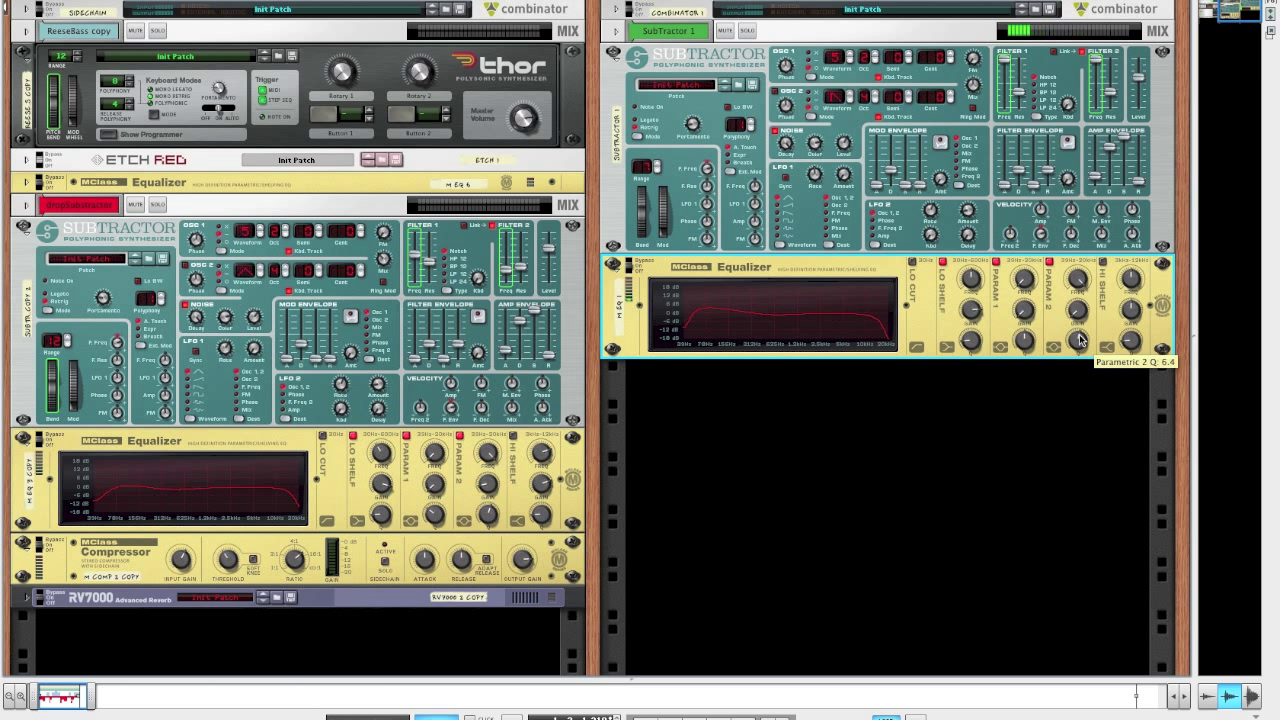
pyautogui.moveTo(1080, 336); pyautogui.dragTo(1080, 310)
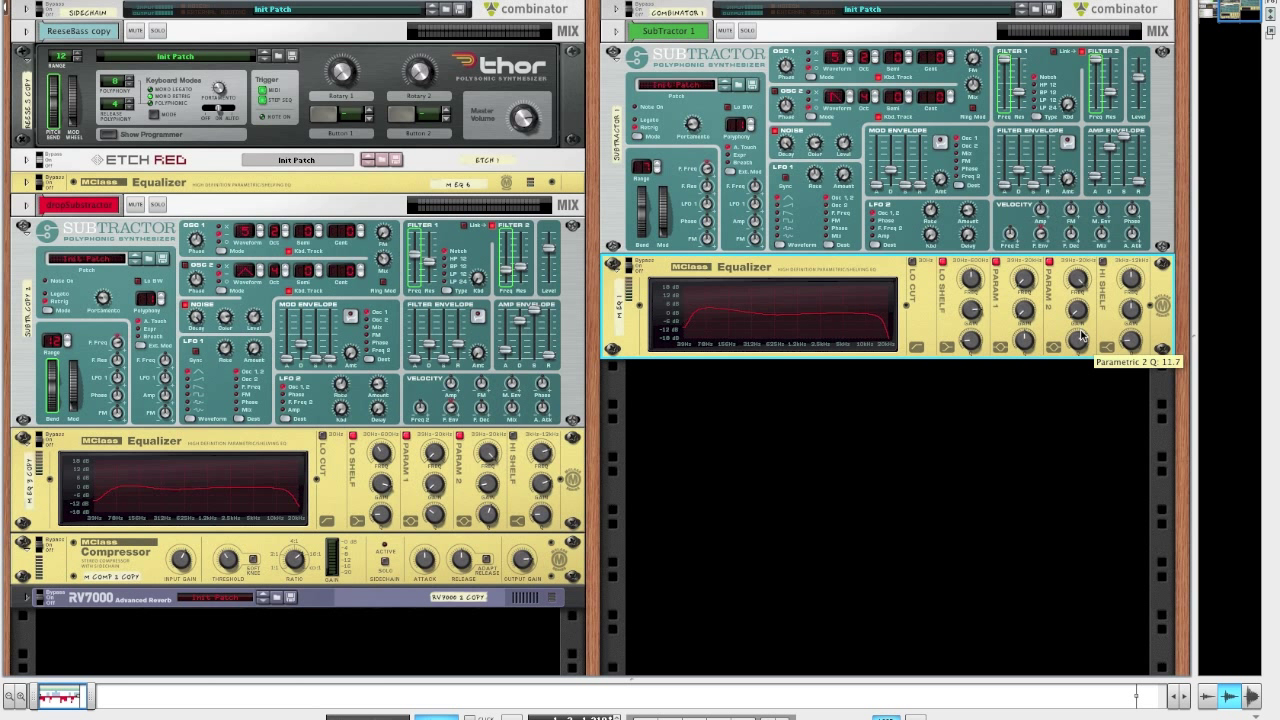
pyautogui.moveTo(1078, 310); pyautogui.dragTo(1084, 300)
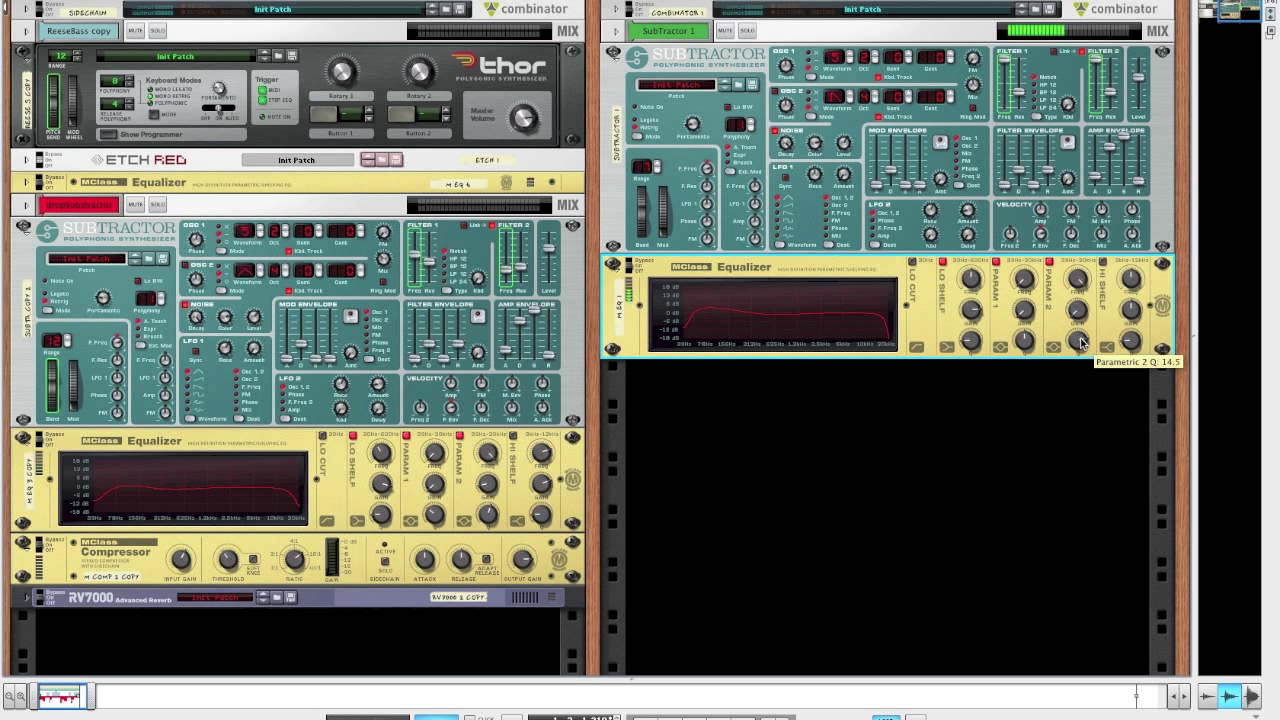
pyautogui.moveTo(1078, 344); pyautogui.dragTo(1078, 350)
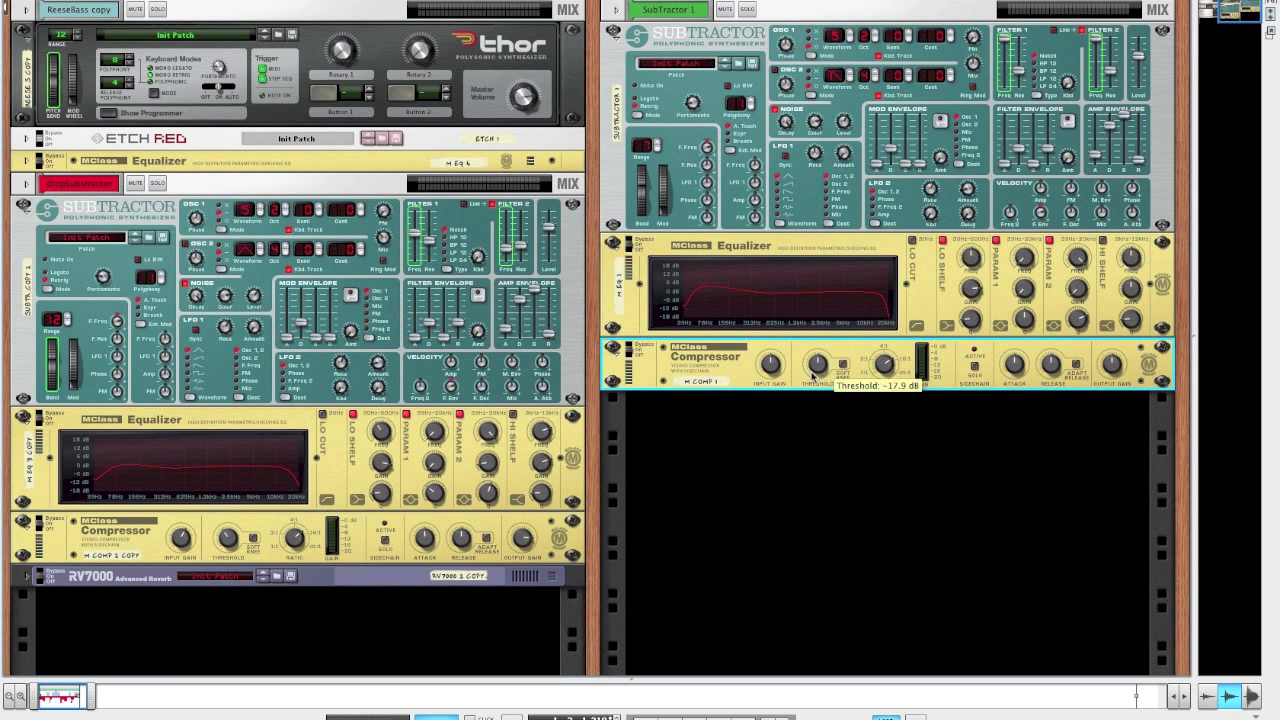
# Lower the compressor threshold, raise its output gain and start creating a device below it
pyautogui.moveTo(816, 364); pyautogui.dragTo(816, 380)
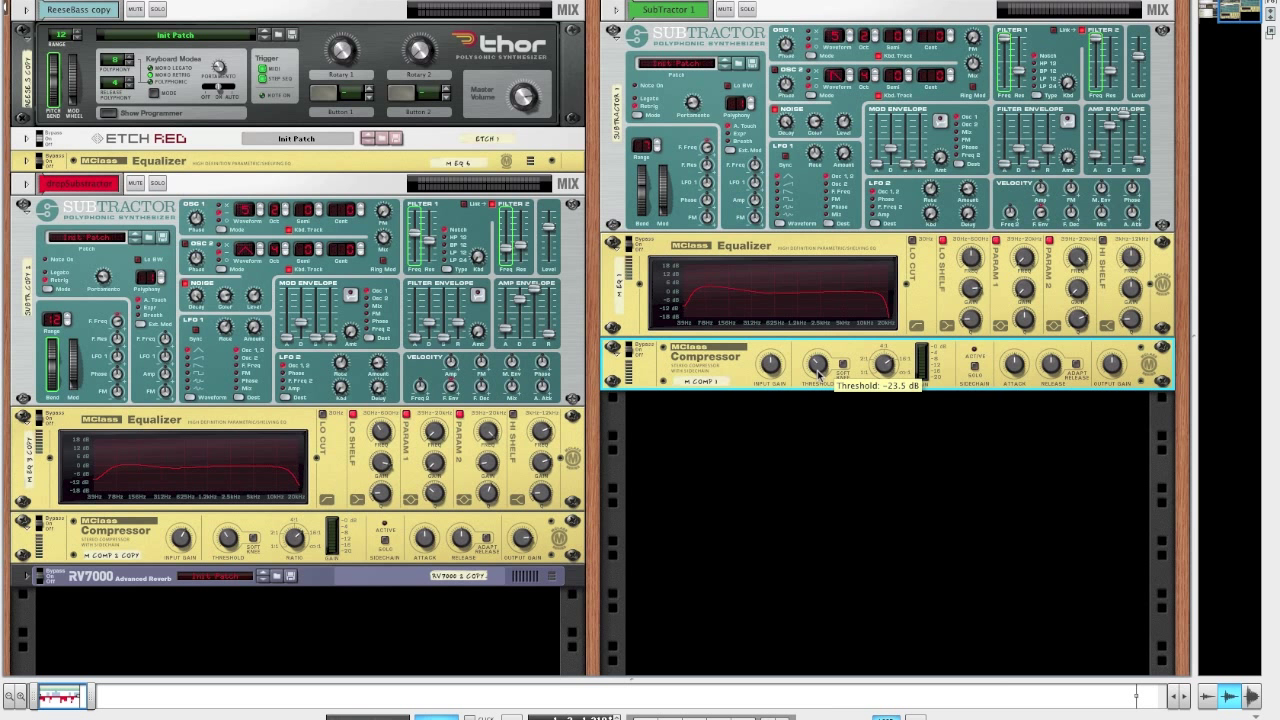
pyautogui.moveTo(772, 364)
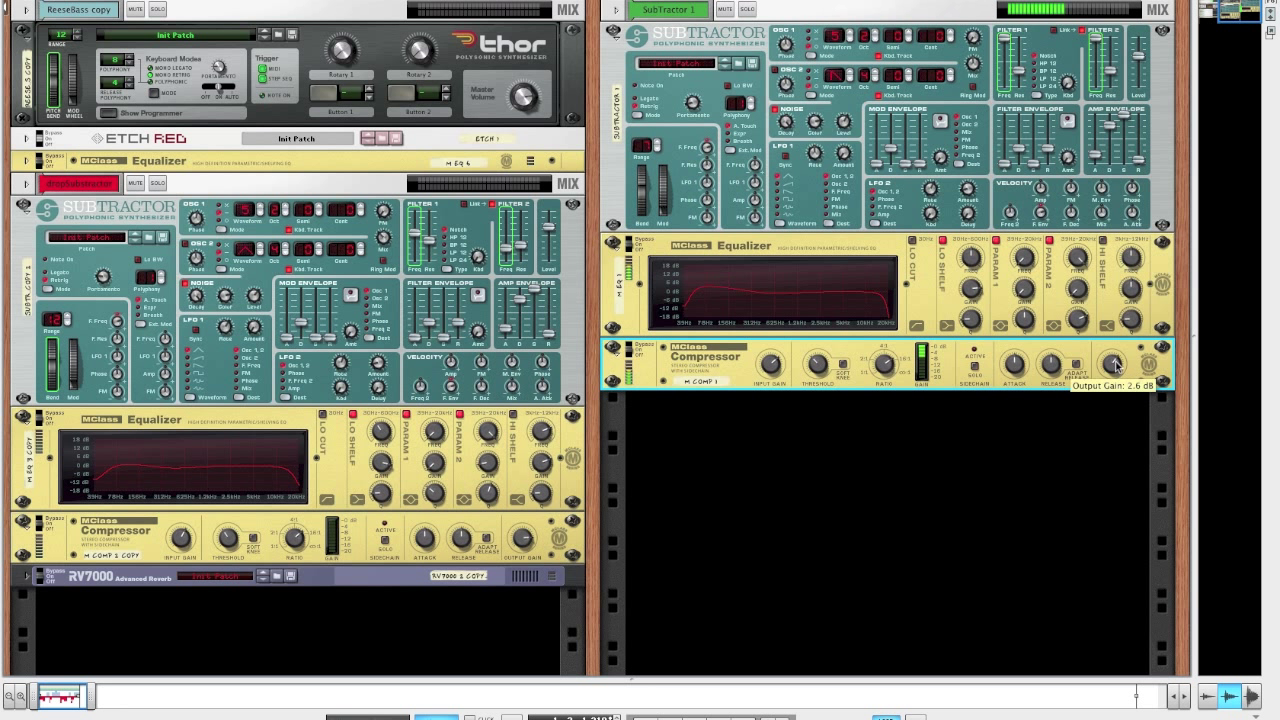
pyautogui.moveTo(1112, 364); pyautogui.dragTo(1112, 340)
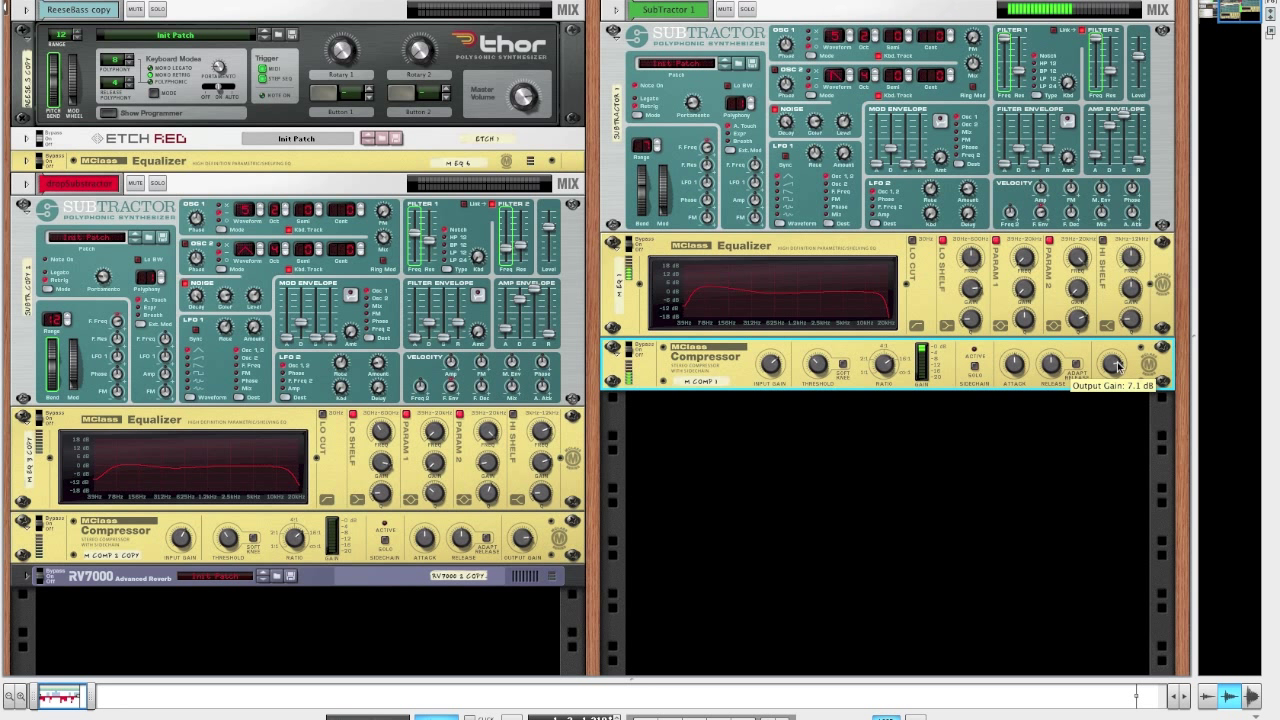
pyautogui.rightClick(1116, 364)
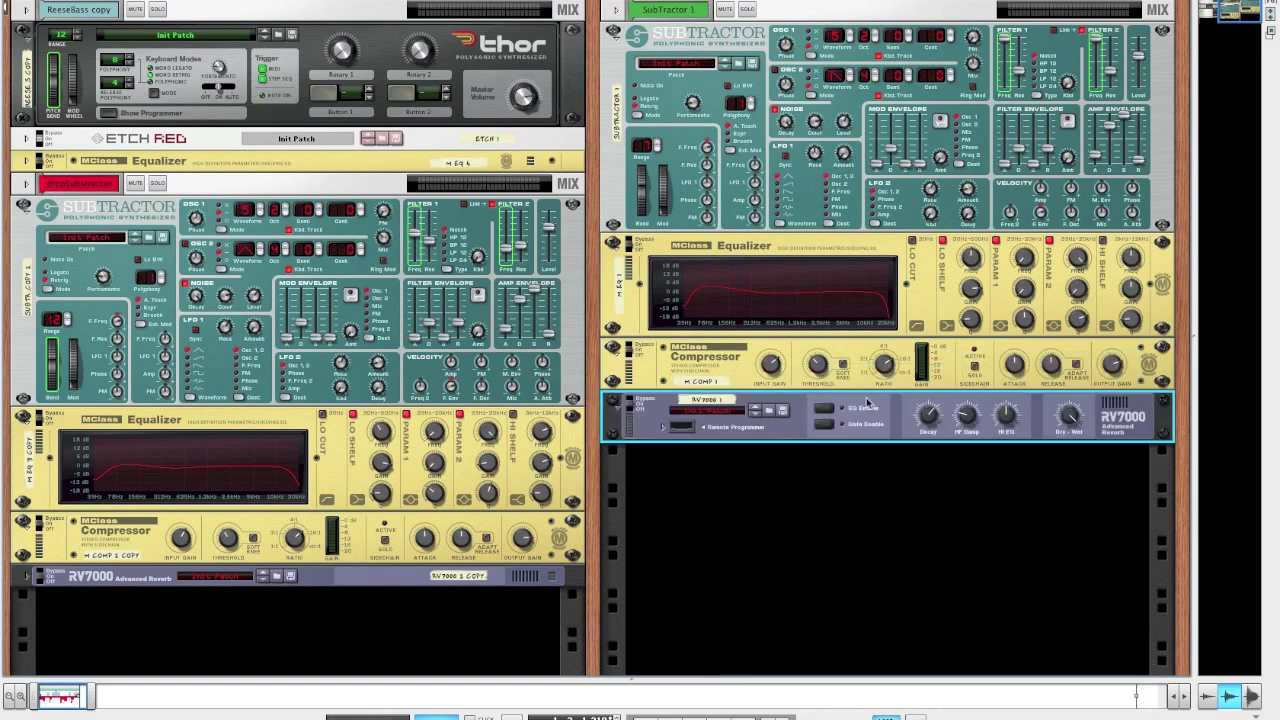
# In the RV7000 remote programmer, shorten the decay tail and adjust HF damping
pyautogui.click(696, 428)
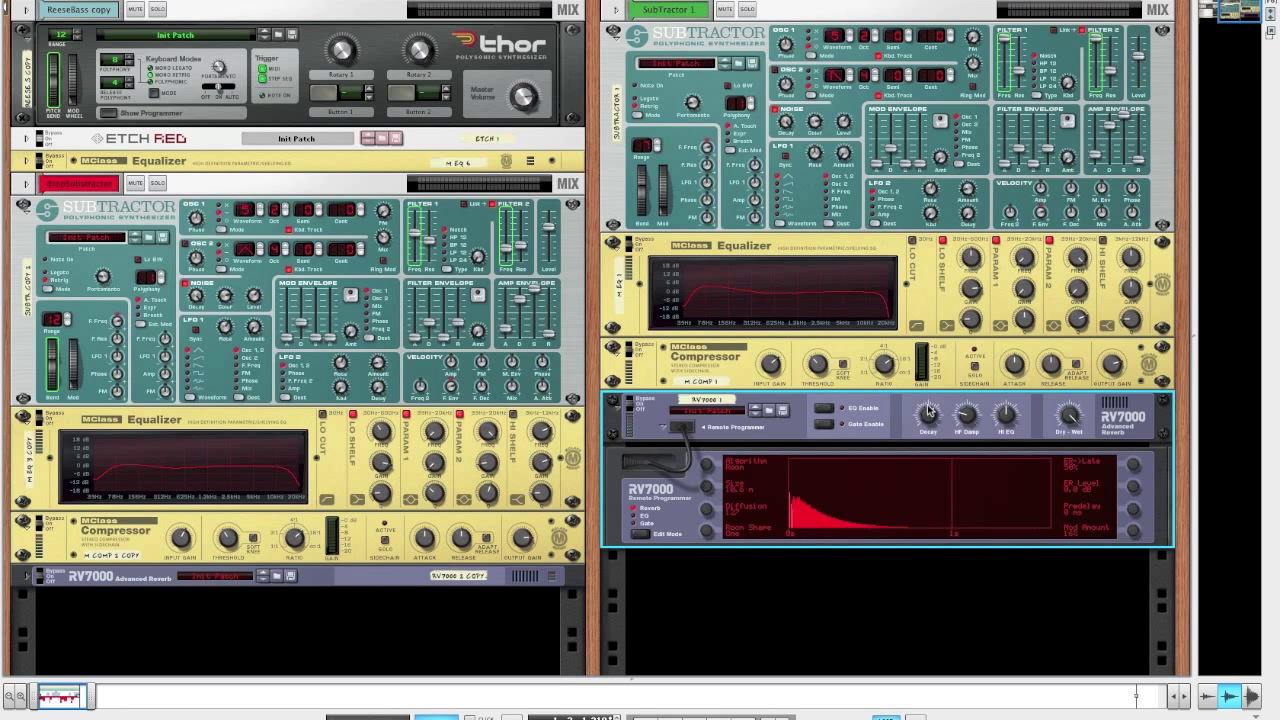
pyautogui.moveTo(928, 414); pyautogui.dragTo(930, 436)
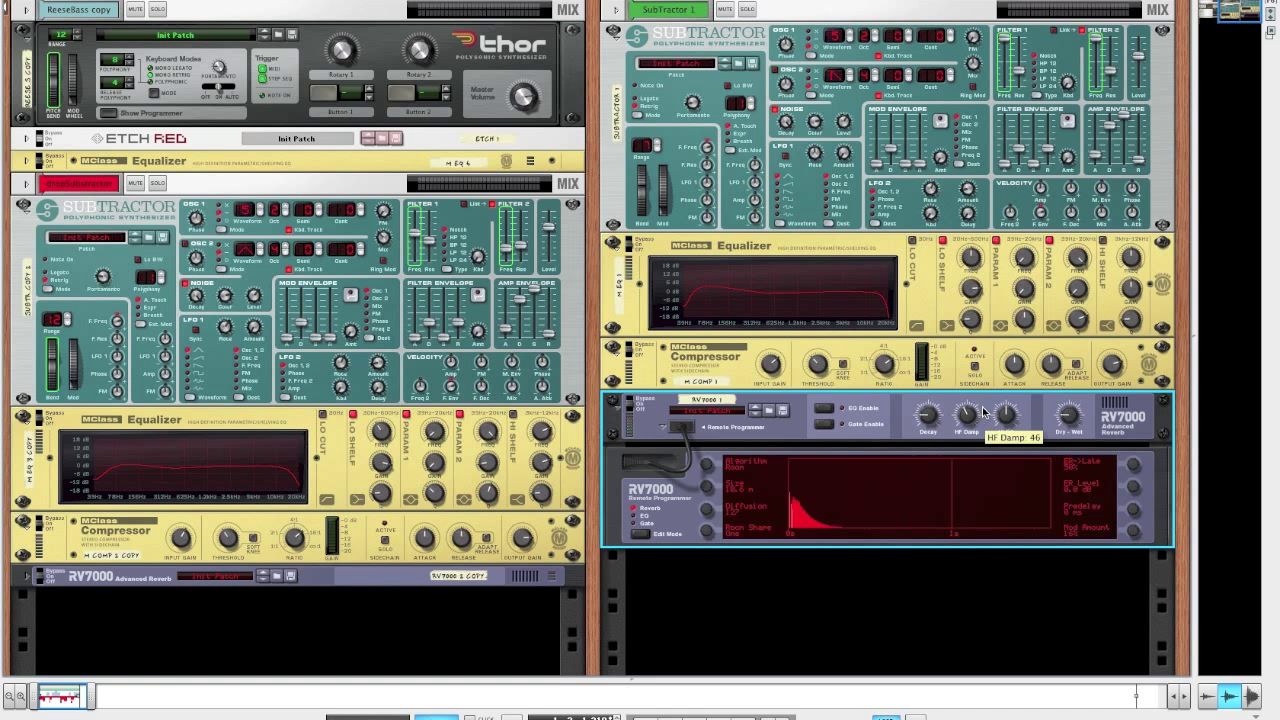
pyautogui.moveTo(964, 414); pyautogui.dragTo(964, 396)
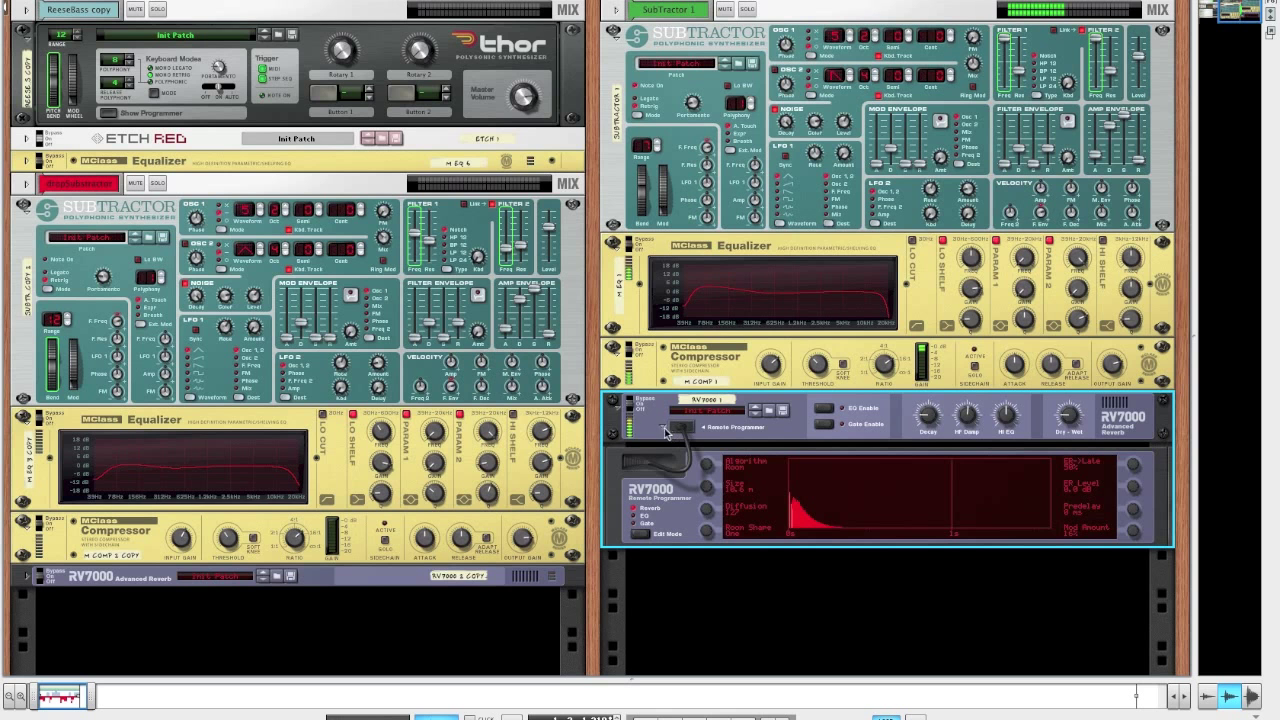
pyautogui.click(664, 428)
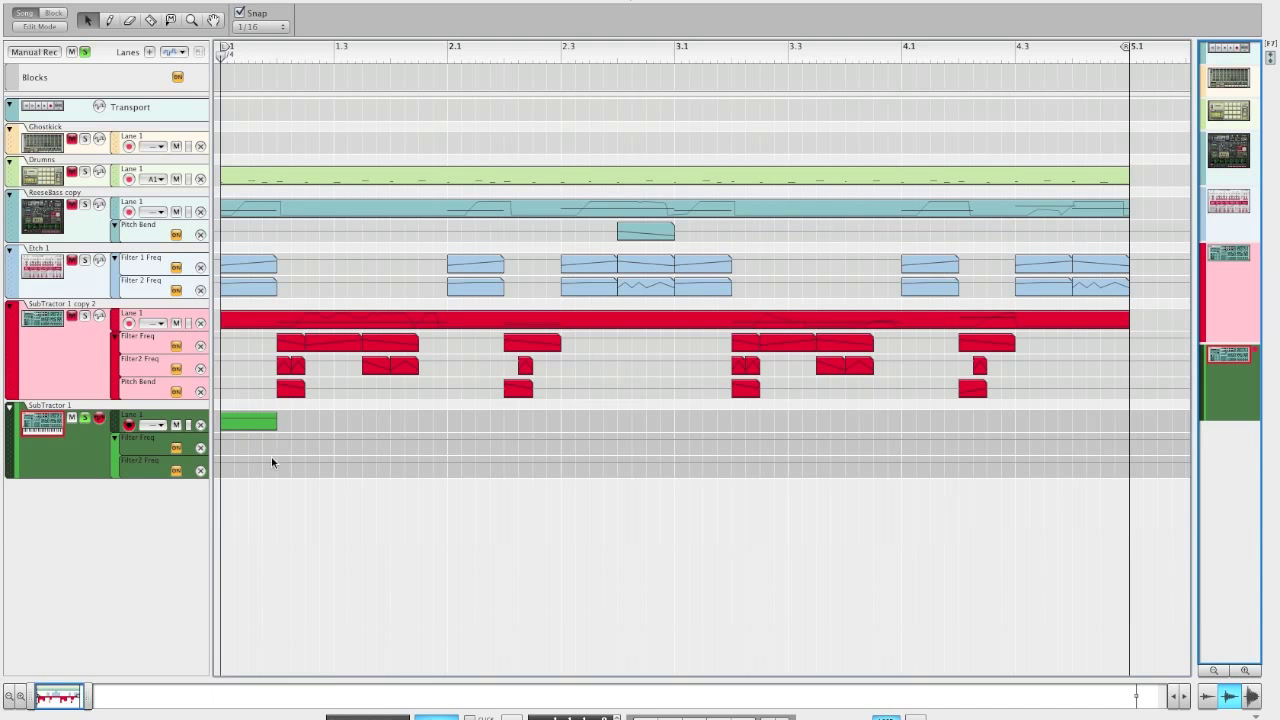
# Open the SubTractor 1 Filter Freq automation clip for editing in the sequencer
pyautogui.click(248, 444)
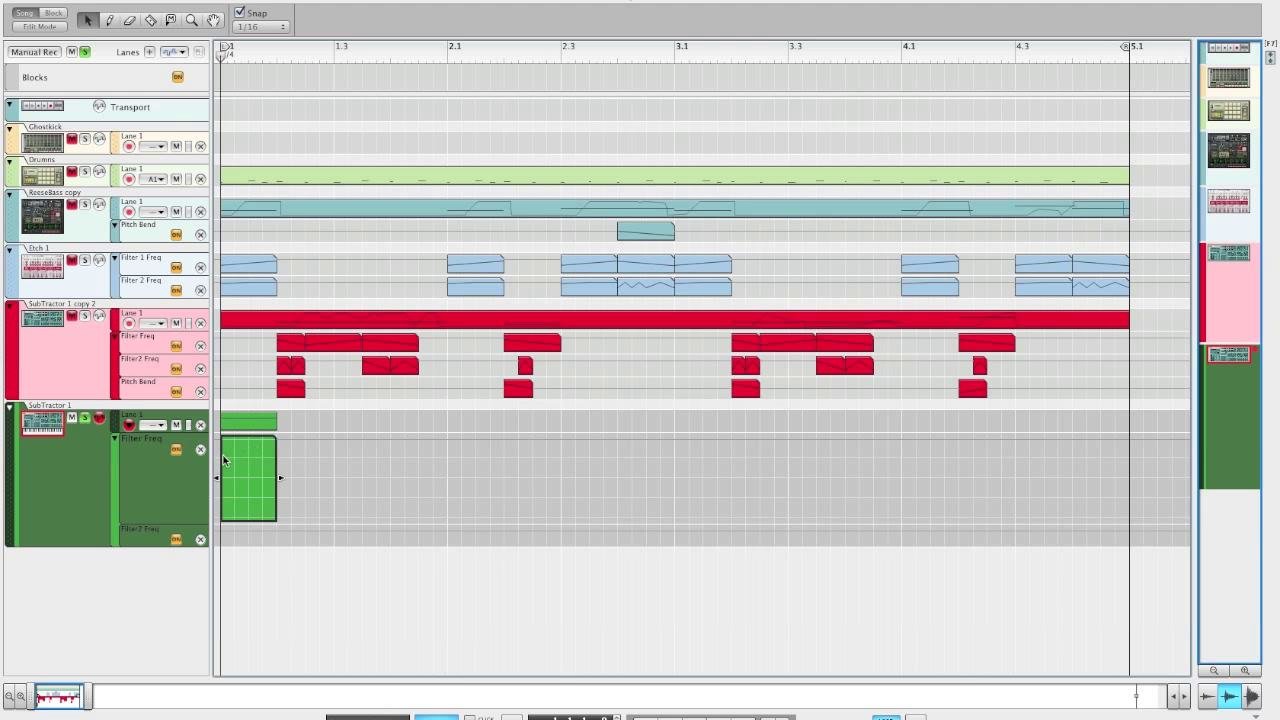
# Draw a falling filter-frequency sweep across the clip's first bar with the Pencil tool
pyautogui.click(224, 462)
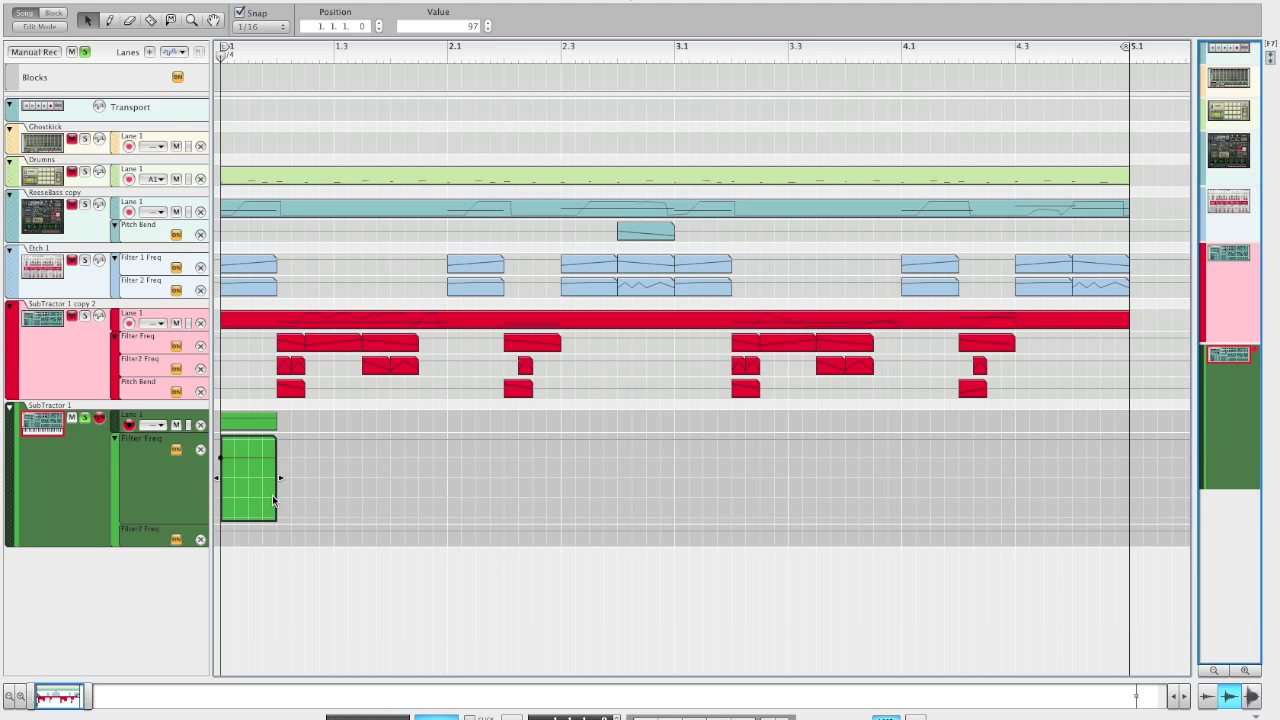
pyautogui.moveTo(220, 458); pyautogui.dragTo(280, 504)
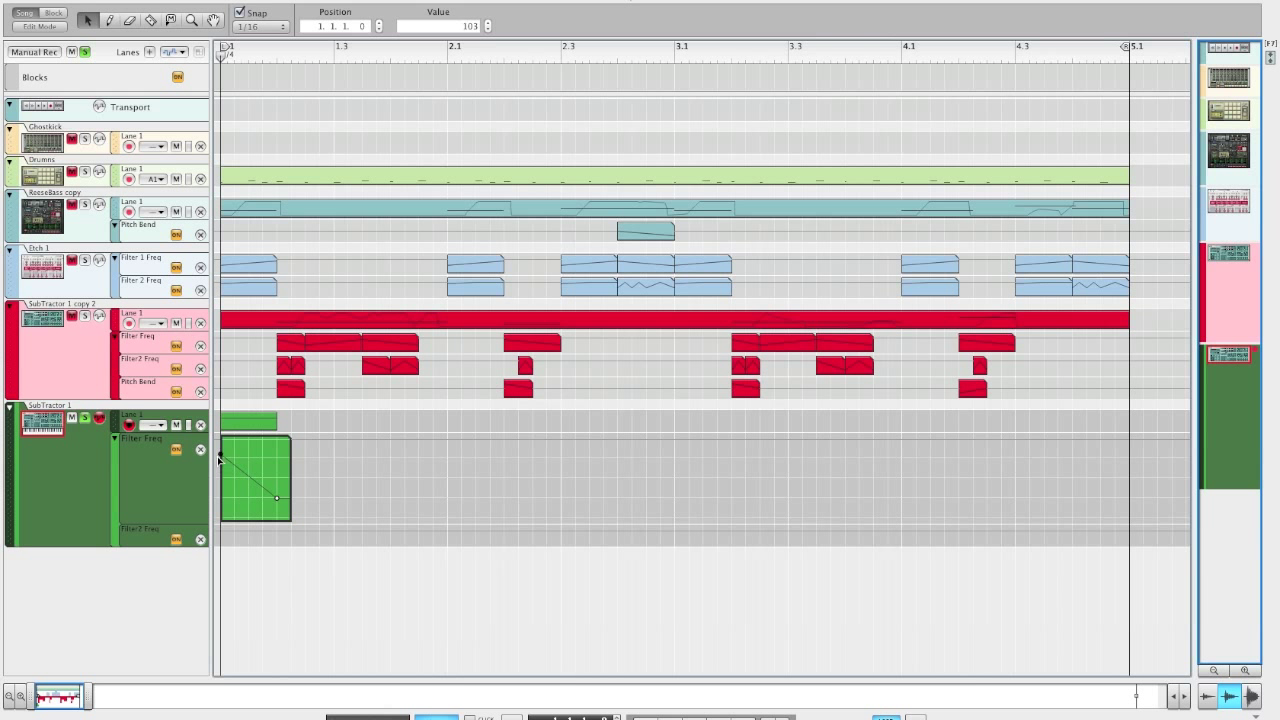
pyautogui.moveTo(278, 500); pyautogui.dragTo(278, 476)
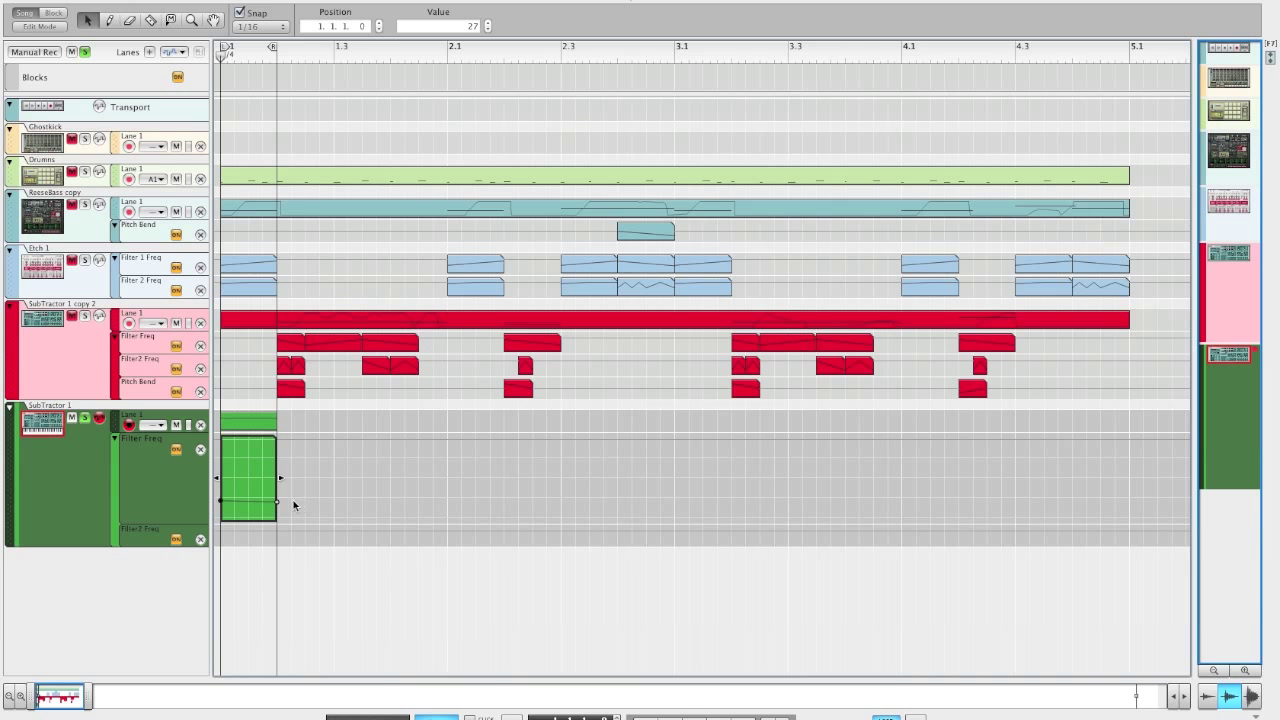
pyautogui.moveTo(220, 502); pyautogui.dragTo(278, 462)
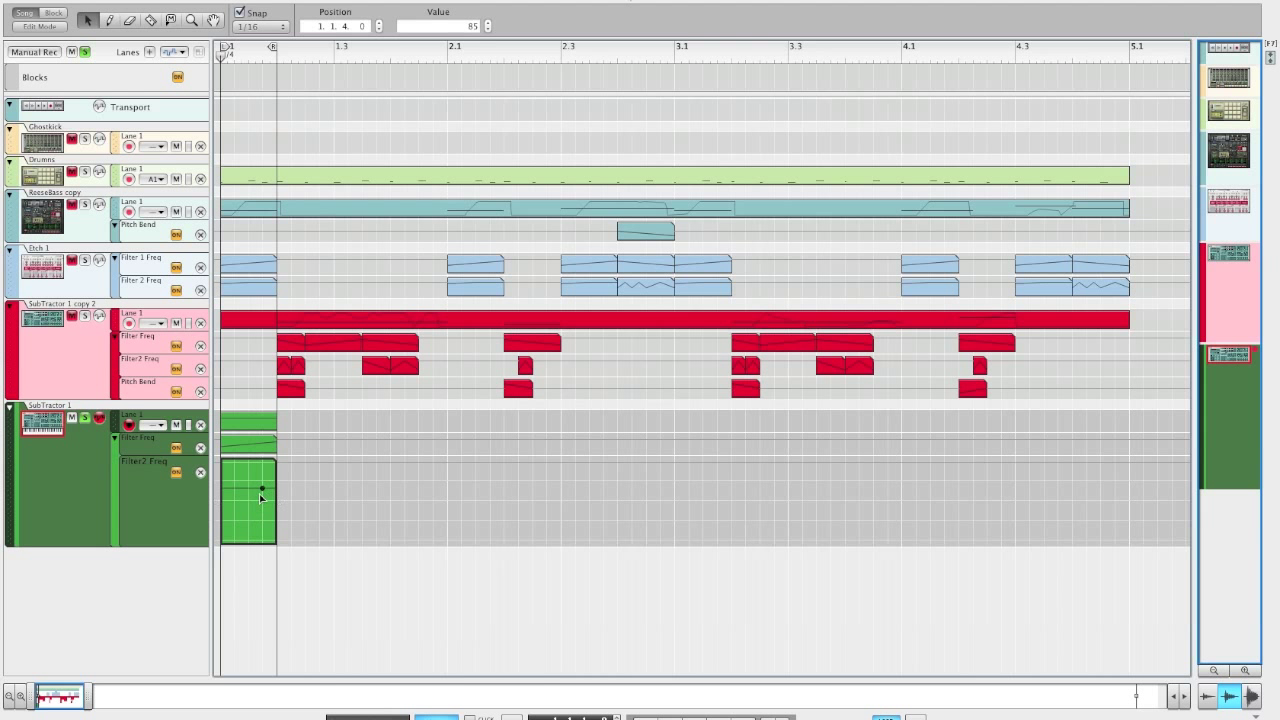
# Draw the Filter 2 Freq automation sweep in the first bar
pyautogui.moveTo(262, 490); pyautogui.dragTo(220, 540)
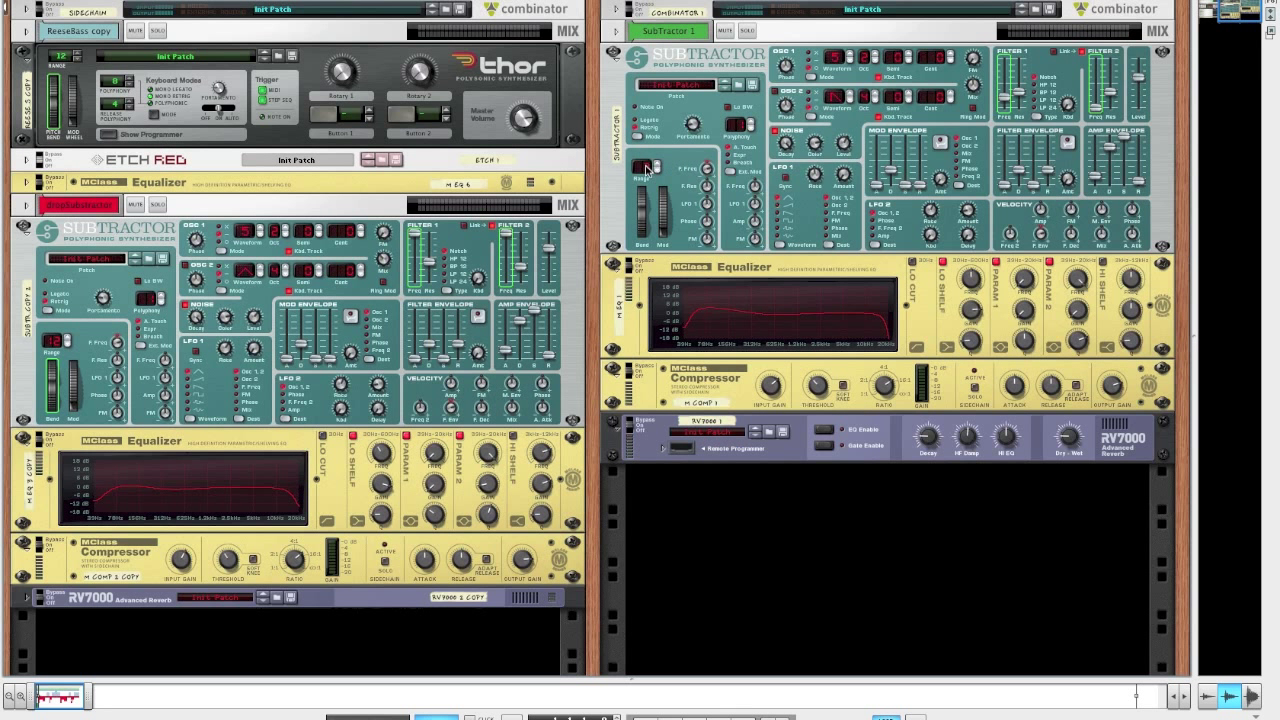
pyautogui.moveTo(650, 168)
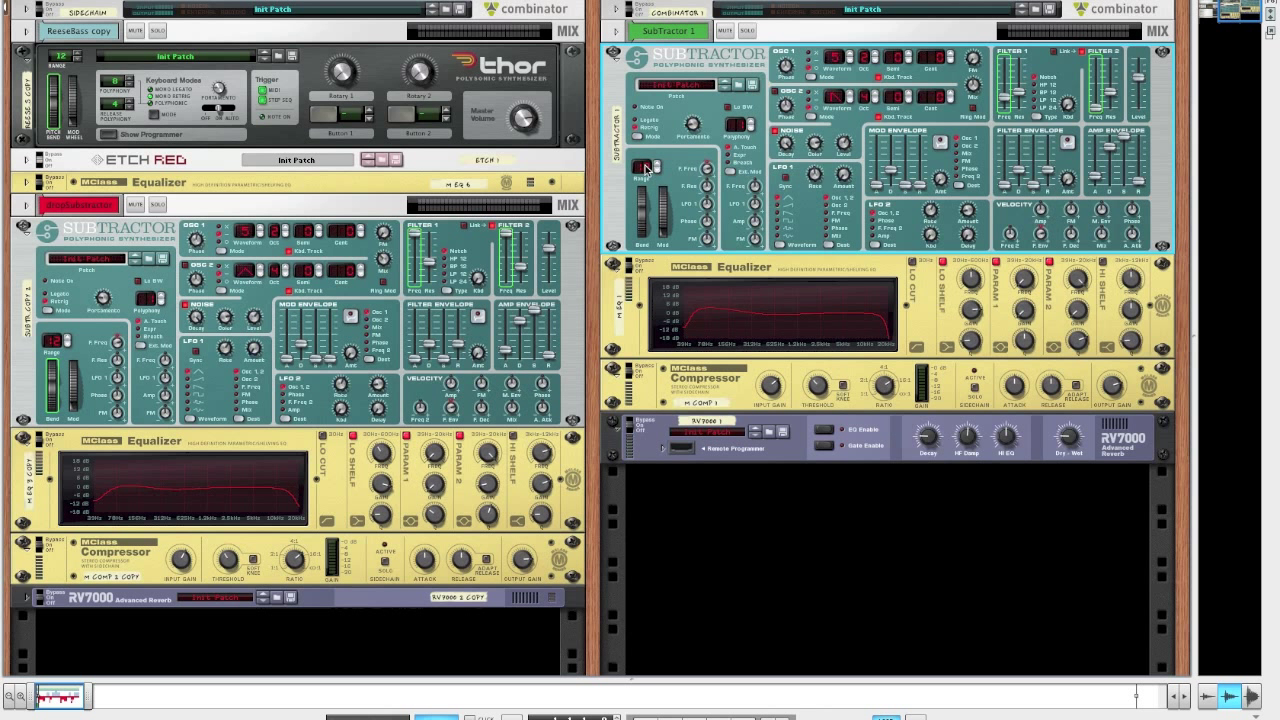
pyautogui.moveTo(644, 166)
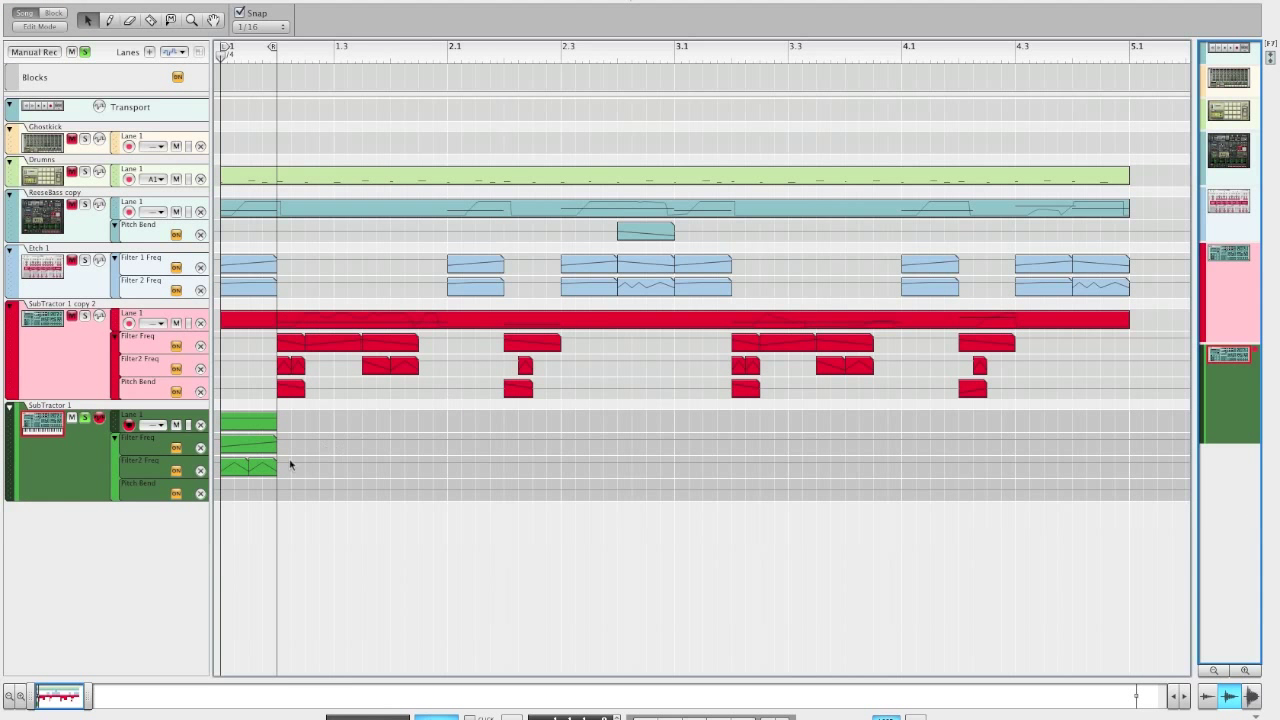
# Open the Pitch Bend clip and draw a bend curve in its first bar
pyautogui.click(248, 490)
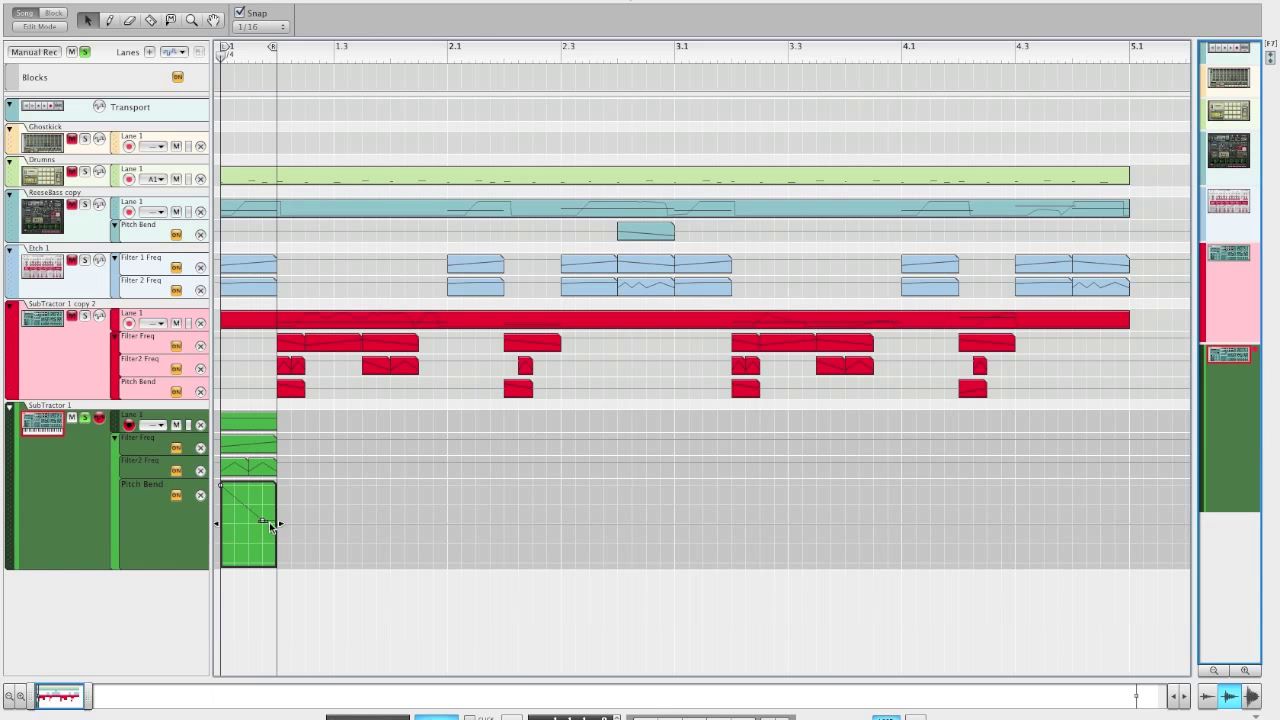
pyautogui.moveTo(224, 496); pyautogui.dragTo(270, 524)
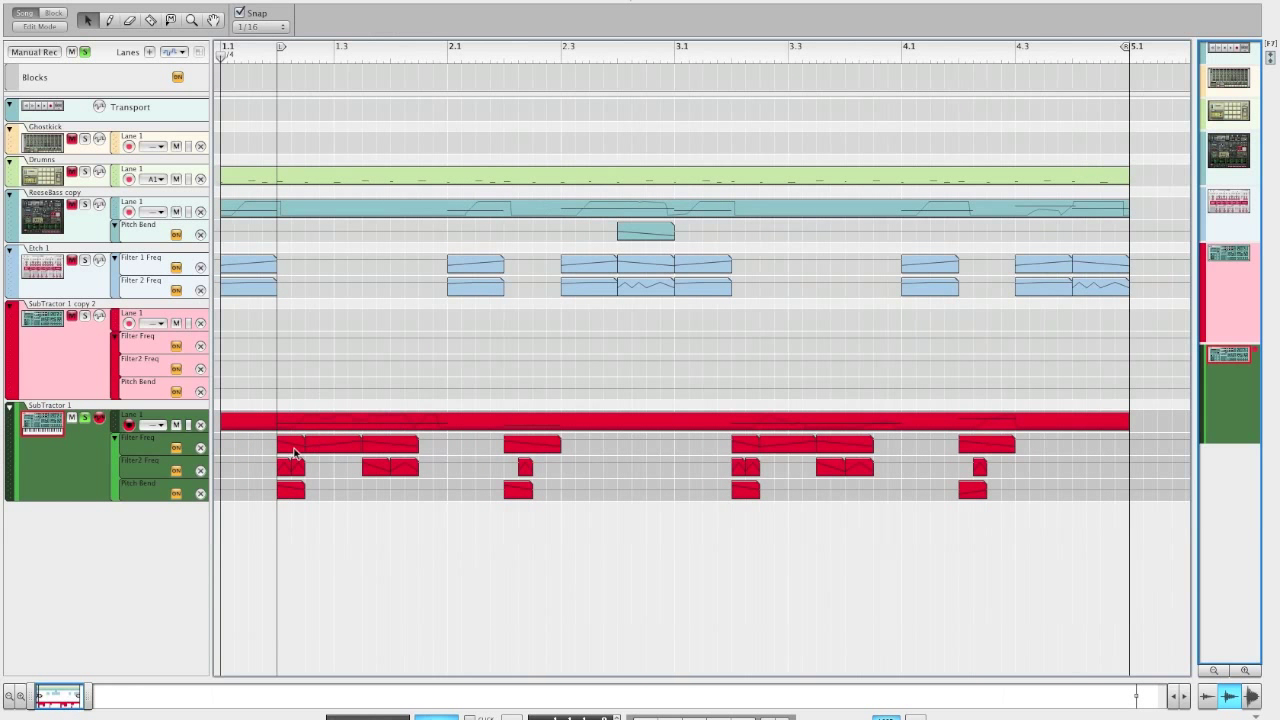
# Select the SubTractor 1 automation clips and join them into continuous clips
pyautogui.moveTo(292, 452); pyautogui.dragTo(918, 456)
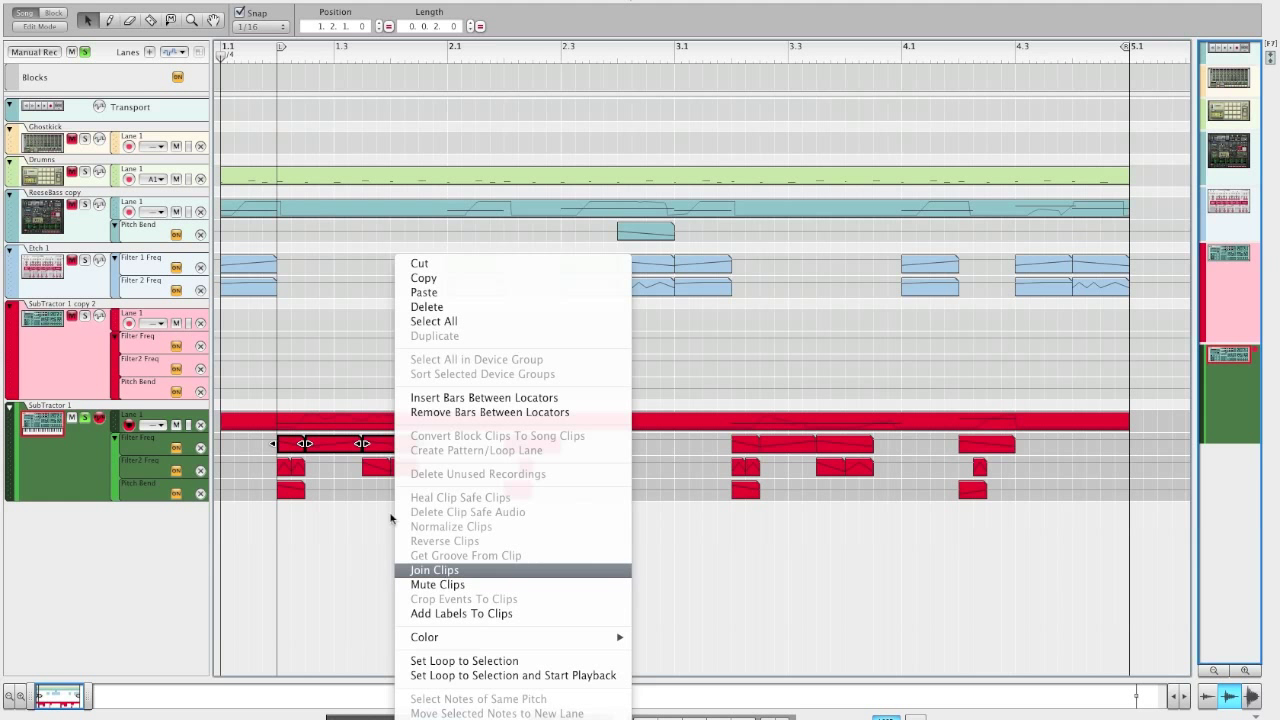
pyautogui.click(434, 570)
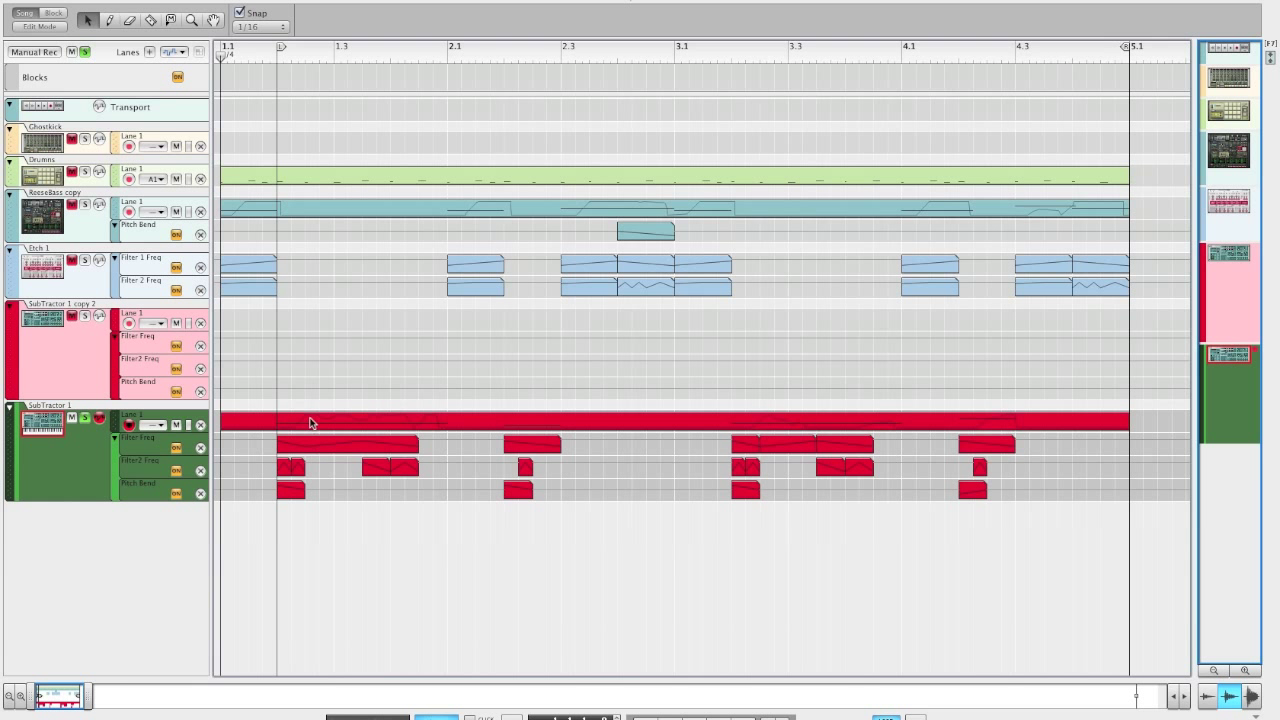
pyautogui.moveTo(120, 202)
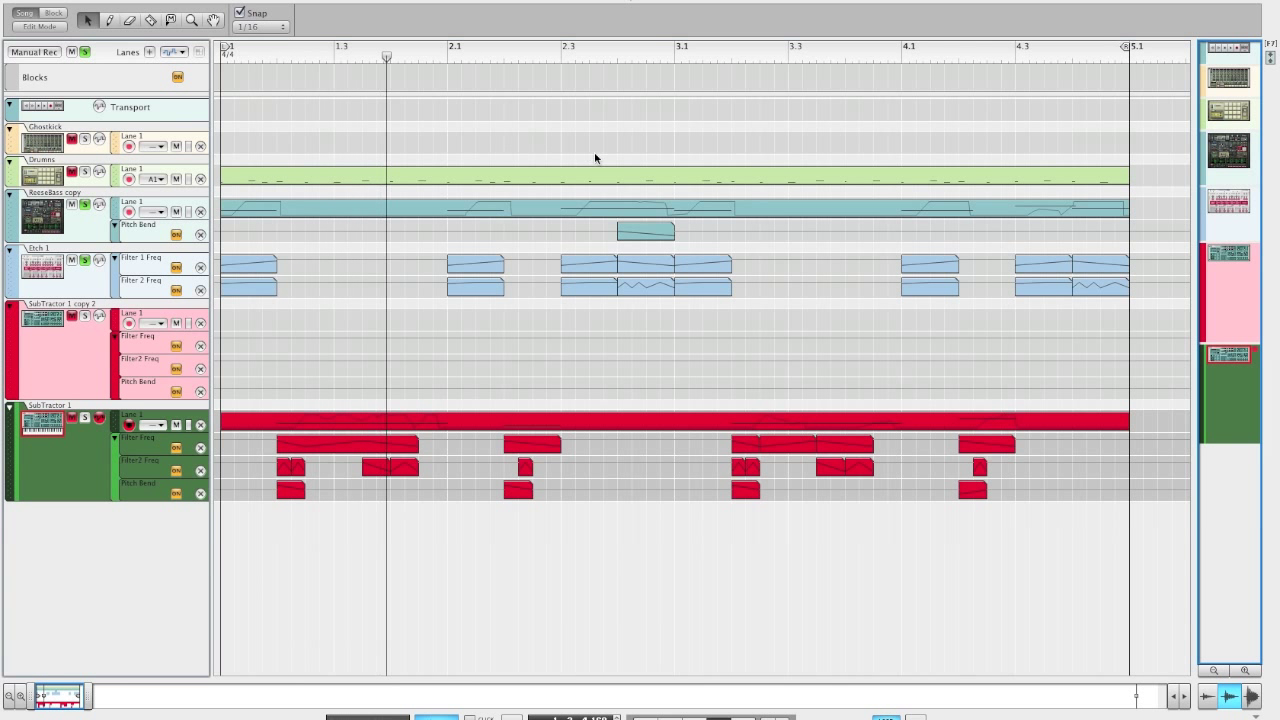
# Audition the sequenced bass from bar 1, then return to the device rack view
pyautogui.click(590, 56)
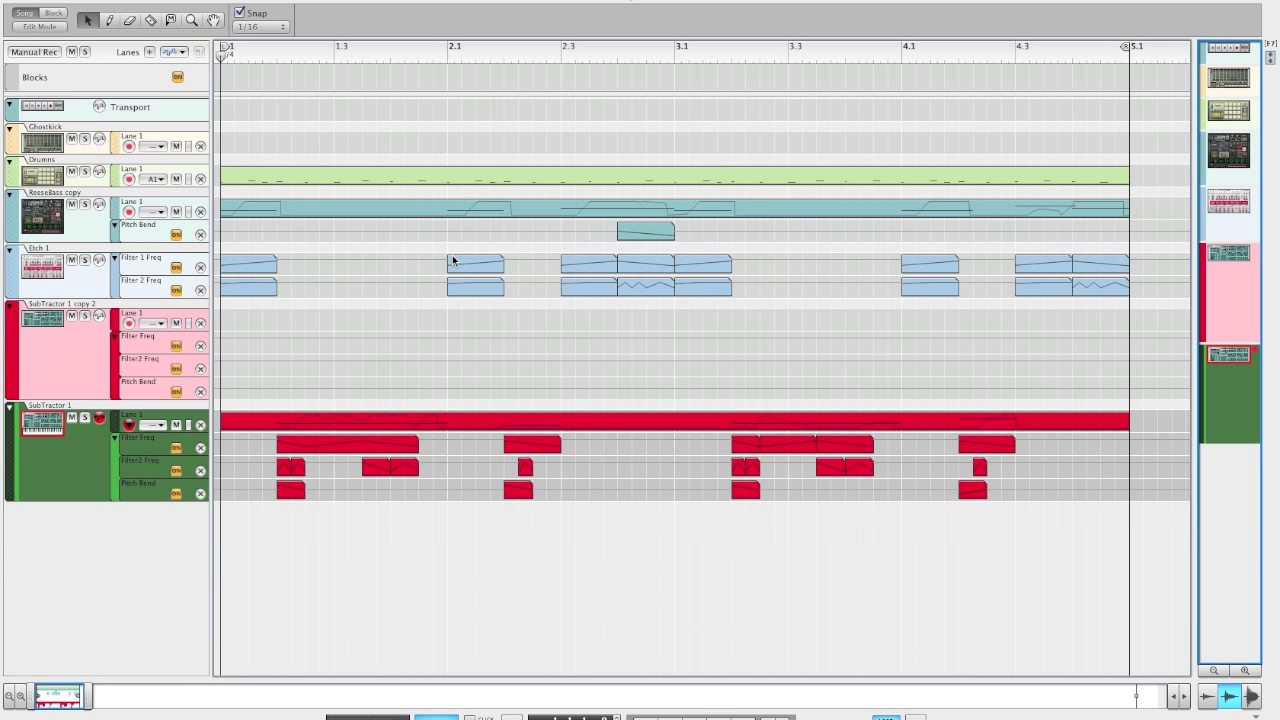
pyautogui.moveTo(416, 310)
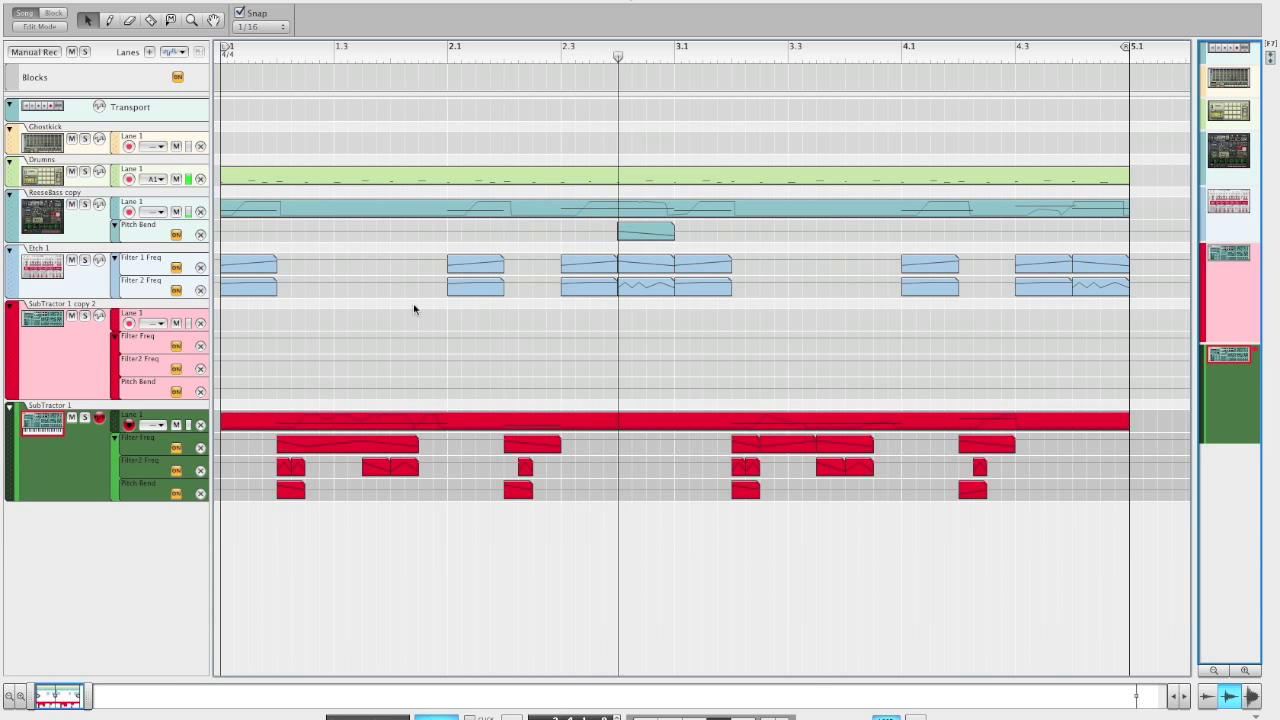
pyautogui.click(816, 56)
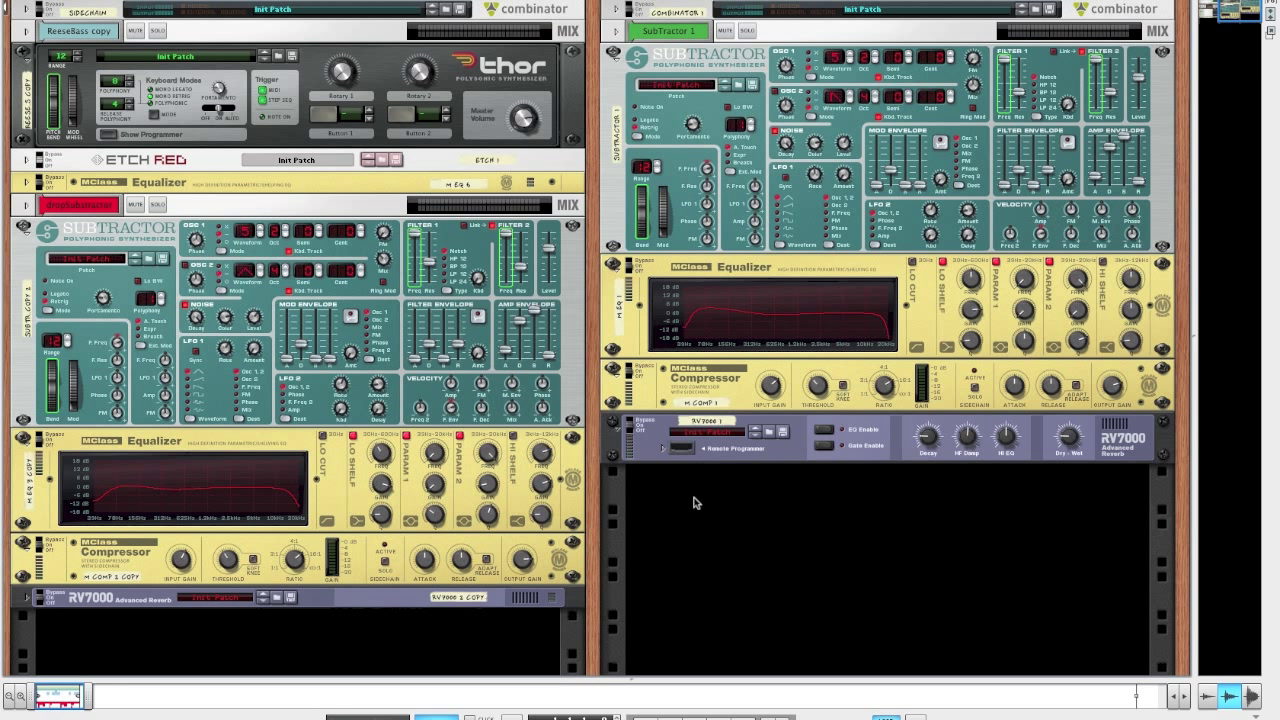
pyautogui.moveTo(688, 144)
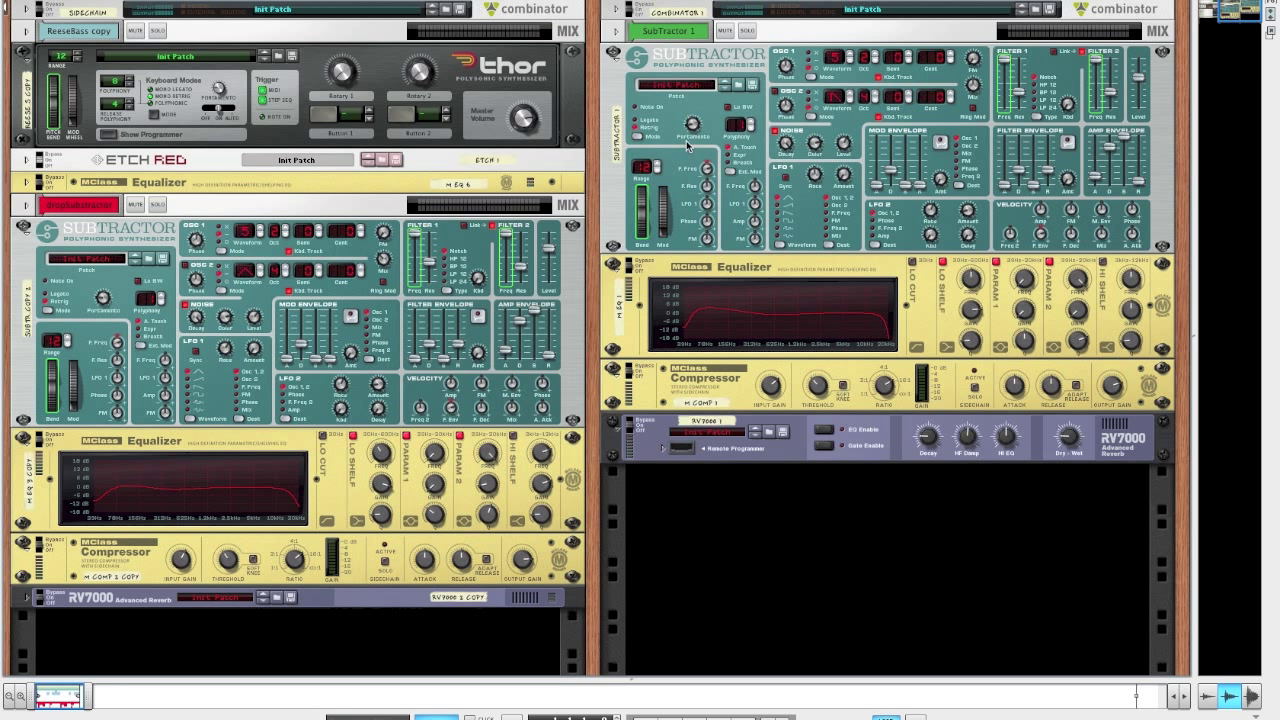
pyautogui.moveTo(710, 72)
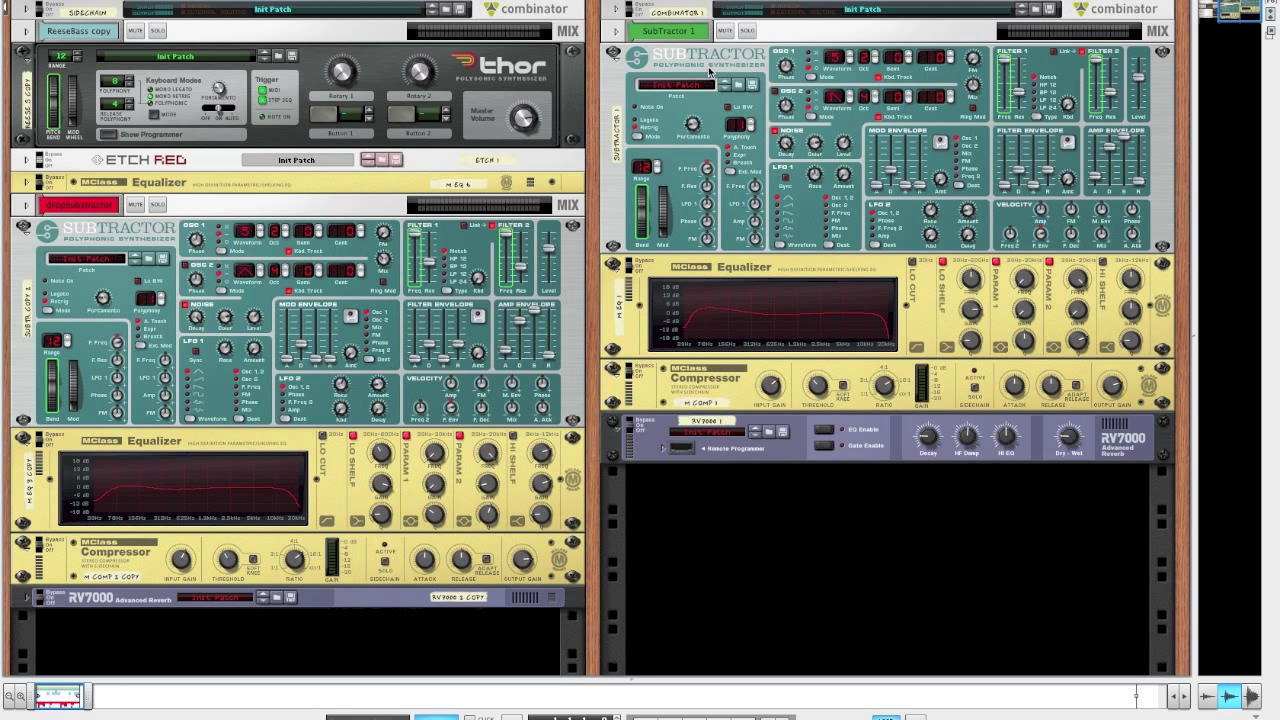
pyautogui.moveTo(710, 104)
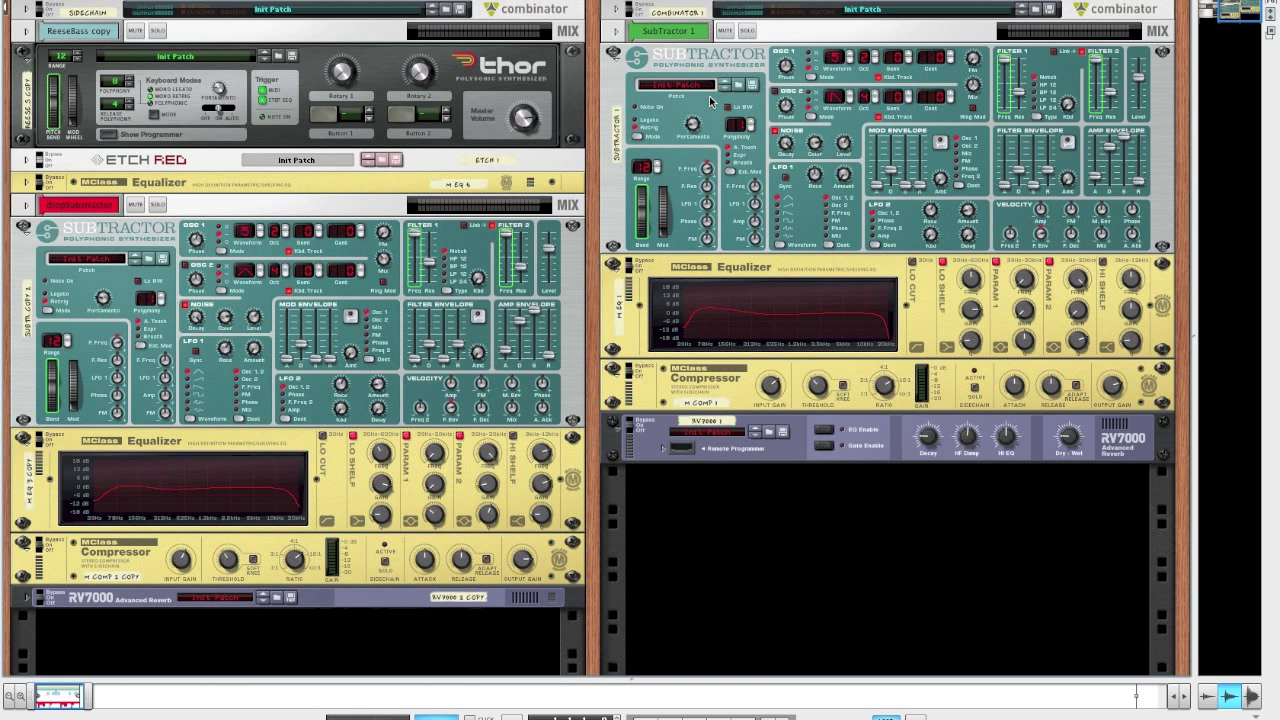
pyautogui.scroll(-3)
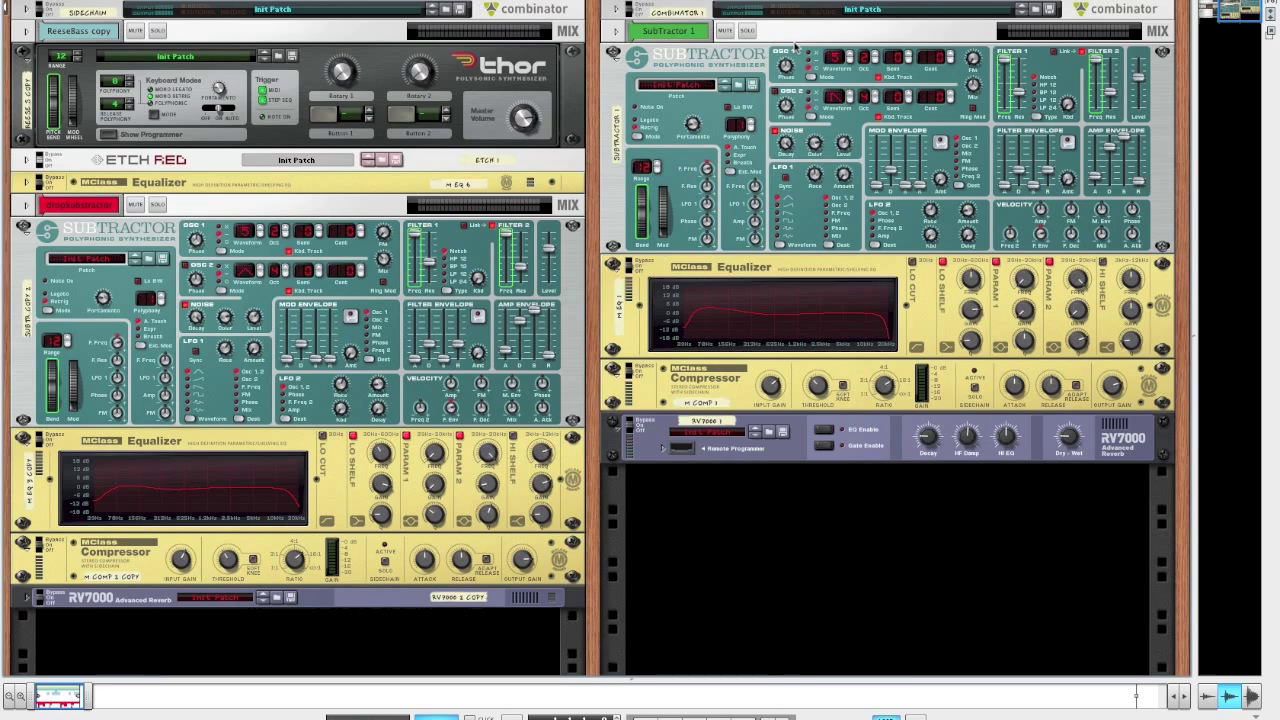
pyautogui.moveTo(878, 30)
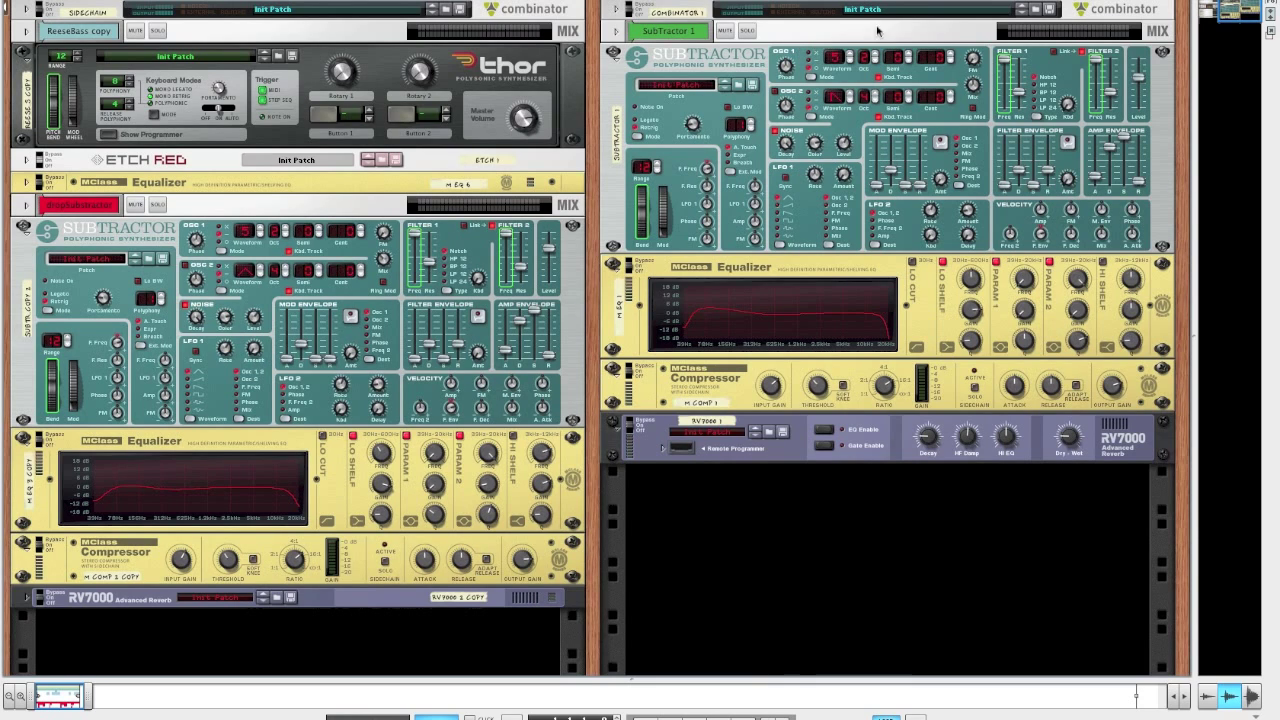